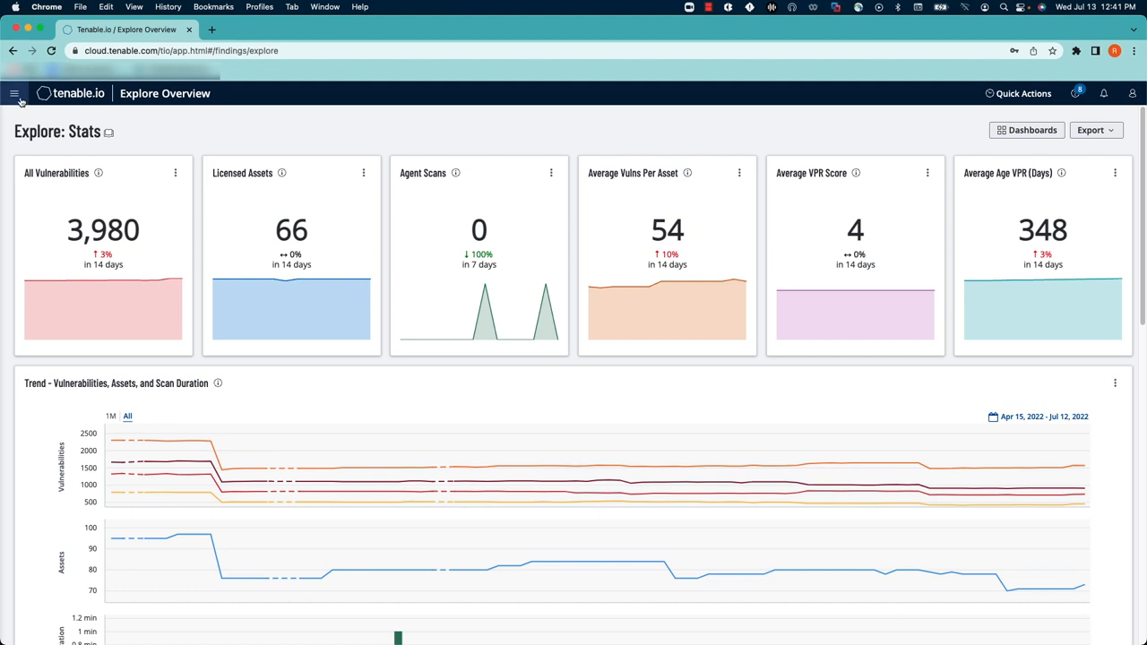
Navigate via the main menu to Act > Remediation, reaching the empty Remediation Projects list
click(14, 93)
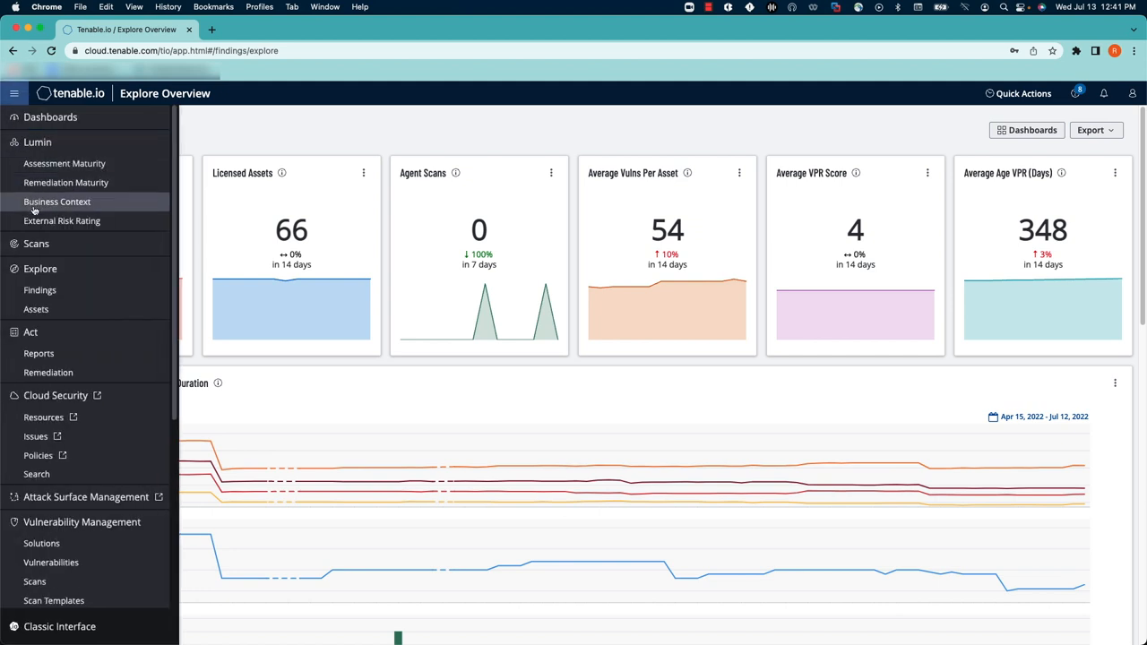
mouse_move(48, 371)
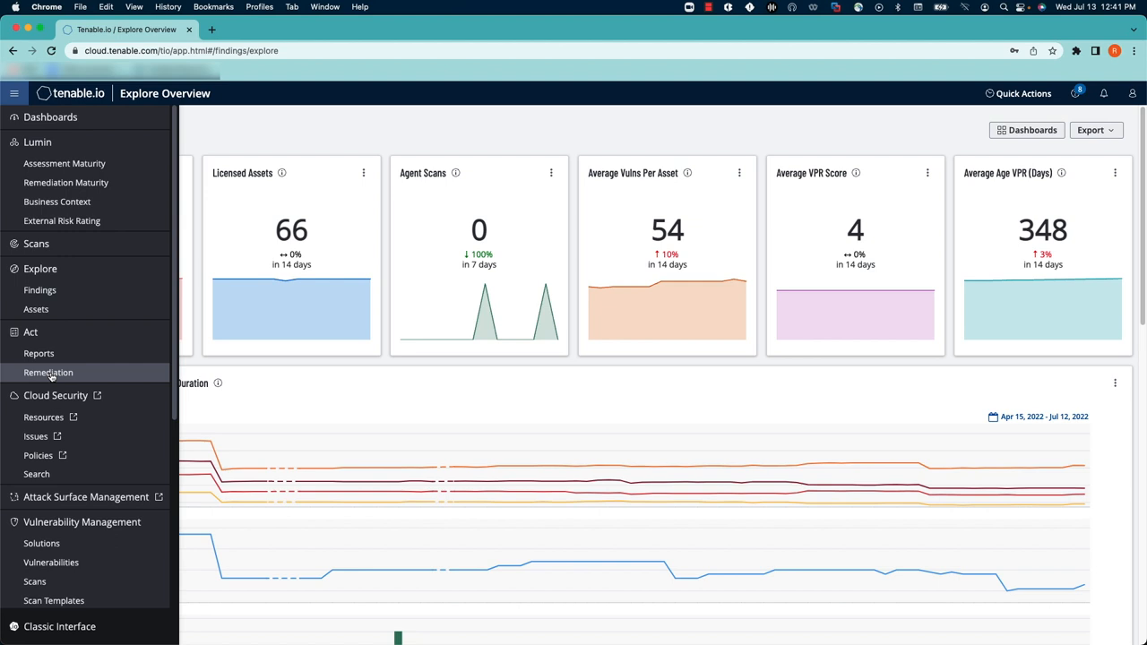
click(48, 371)
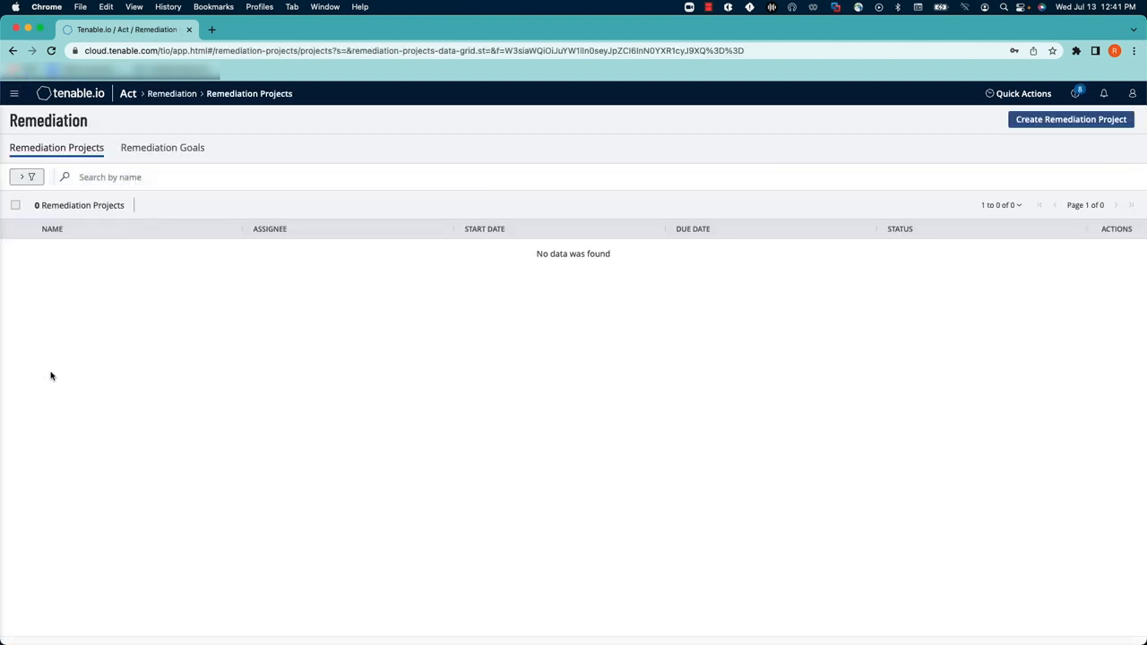
mouse_move(141, 359)
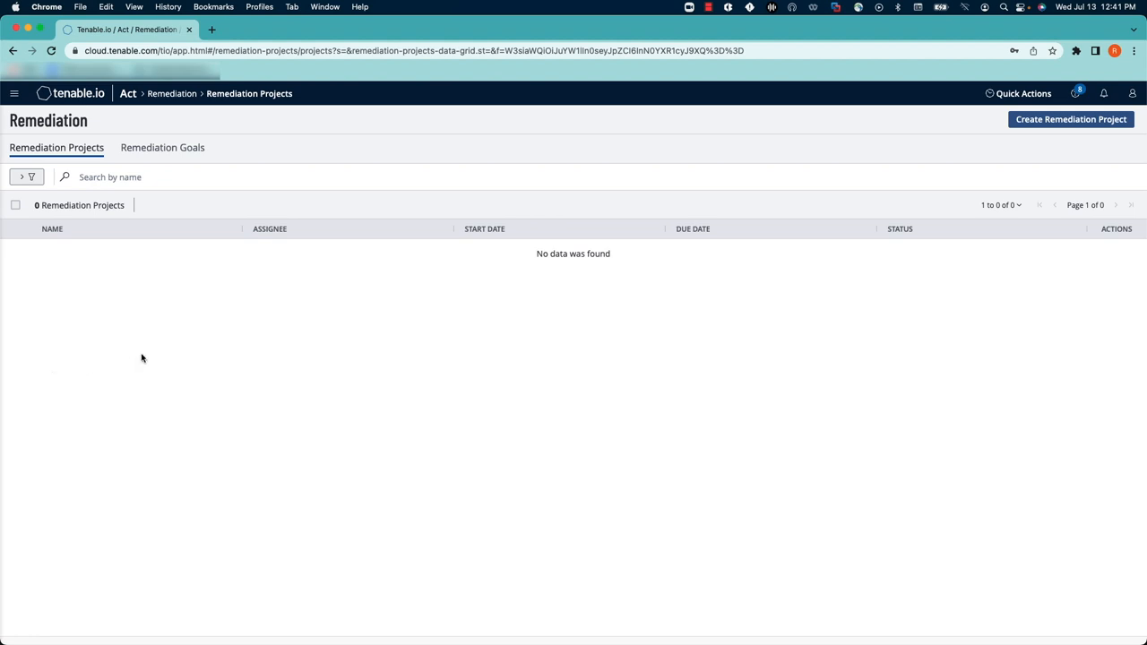
mouse_move(1072, 119)
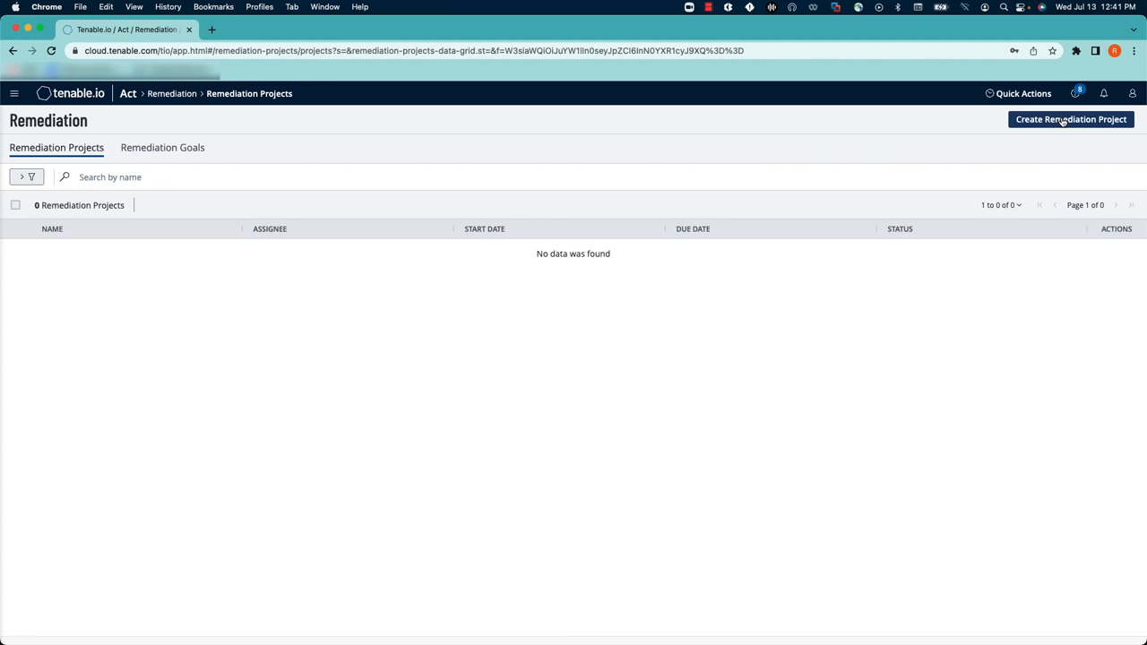
Start a new remediation project named 'Test Project' with 'Test Project' as its description
click(1070, 118)
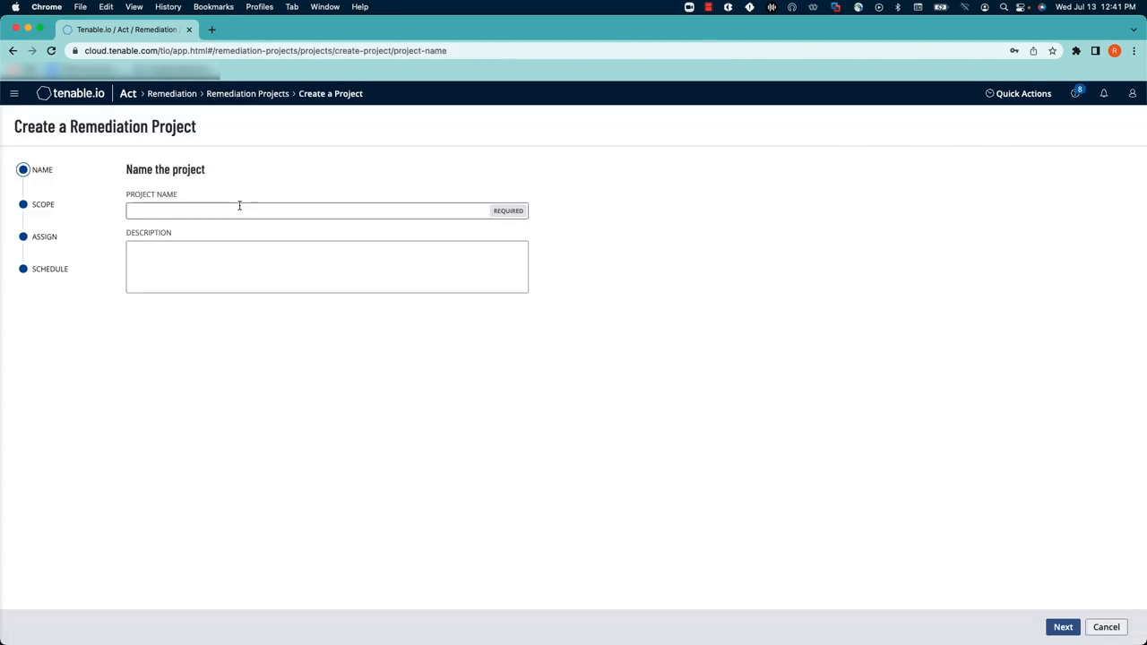
text(Test)
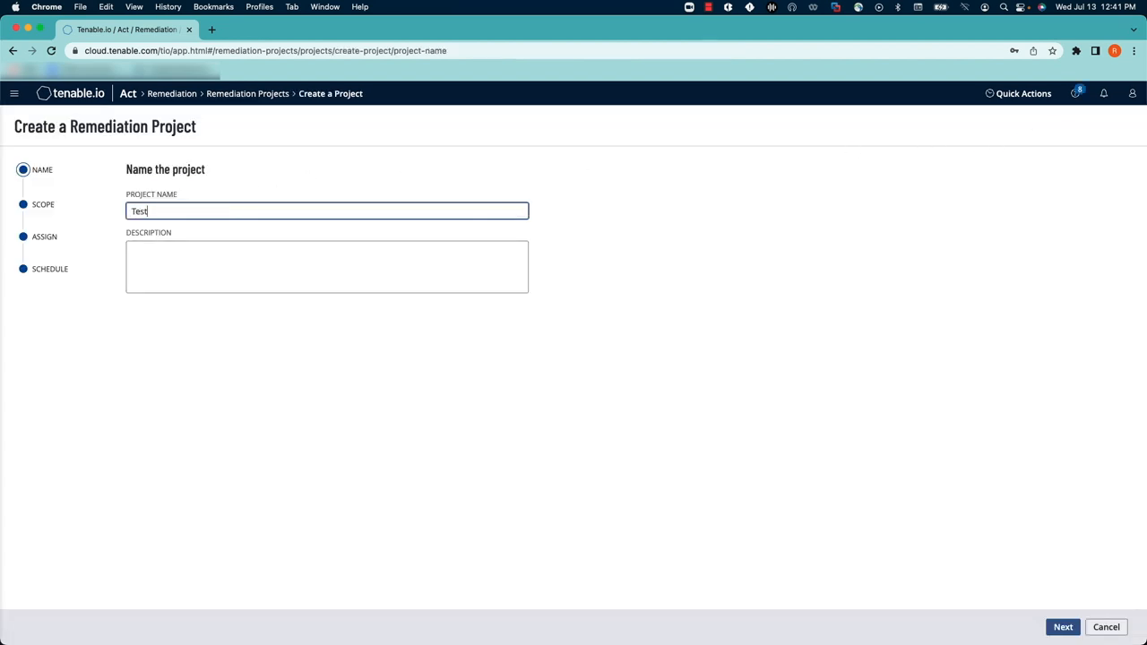
text(Project)
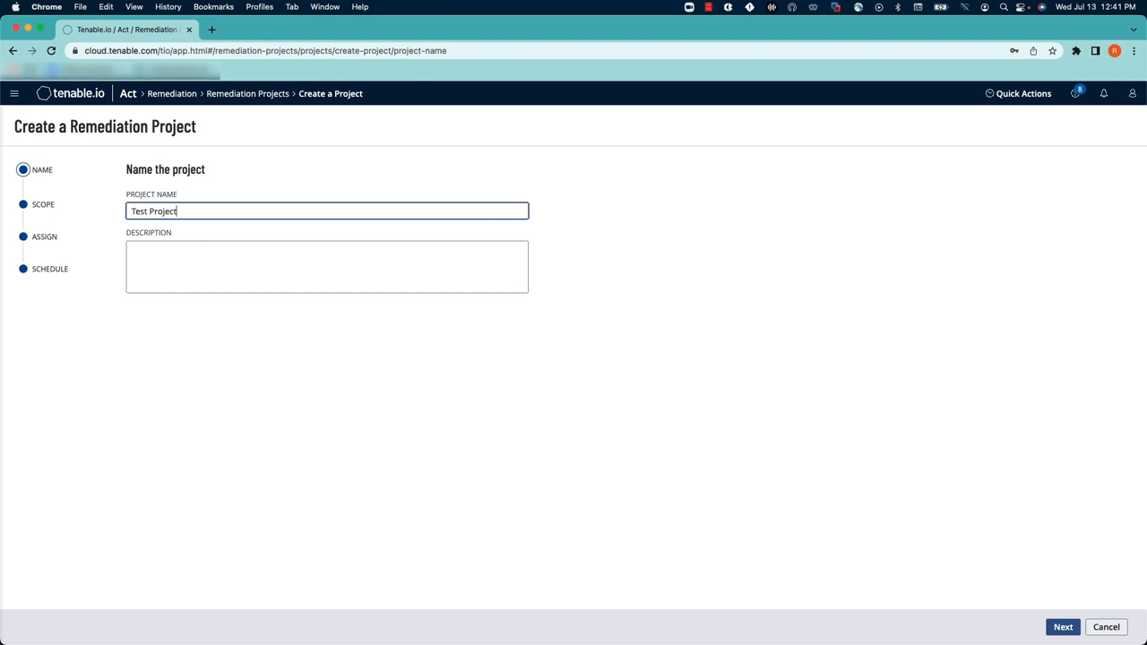
text(Test Project)
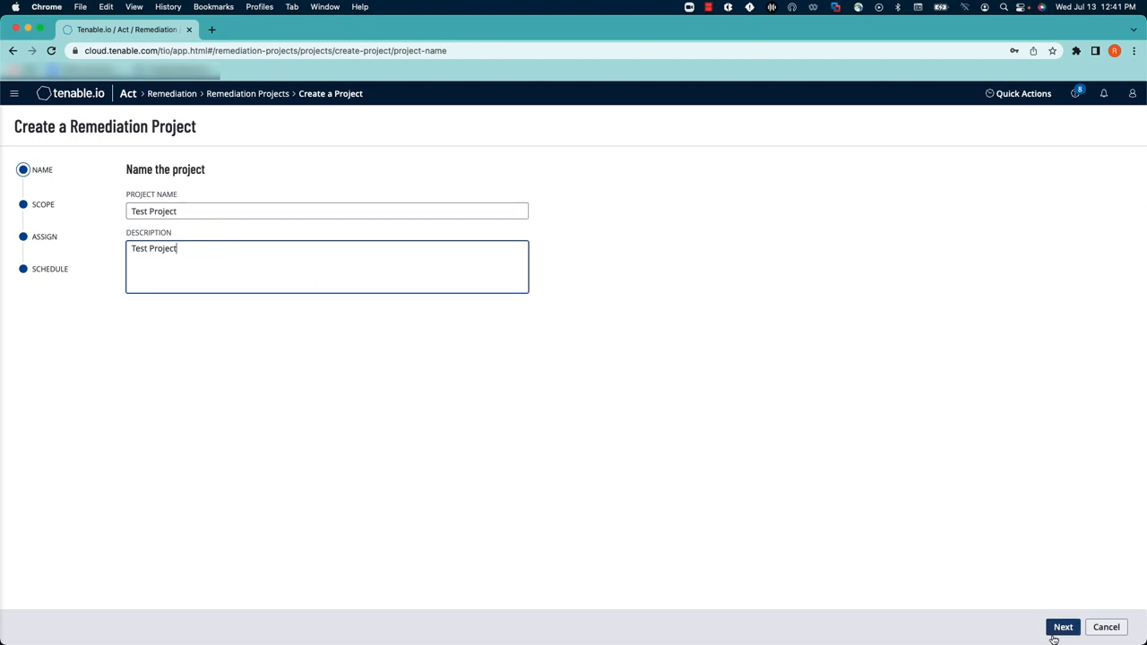
Advance to the Set the scope step and bring up the Severity filter for editing
click(1062, 627)
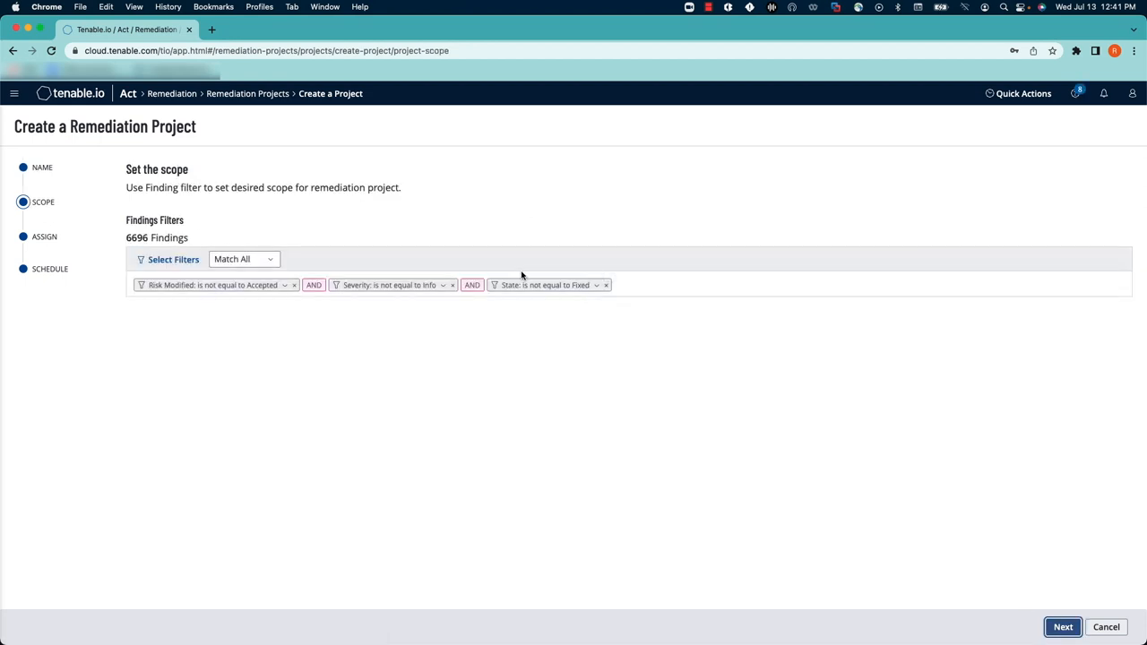
mouse_move(340, 332)
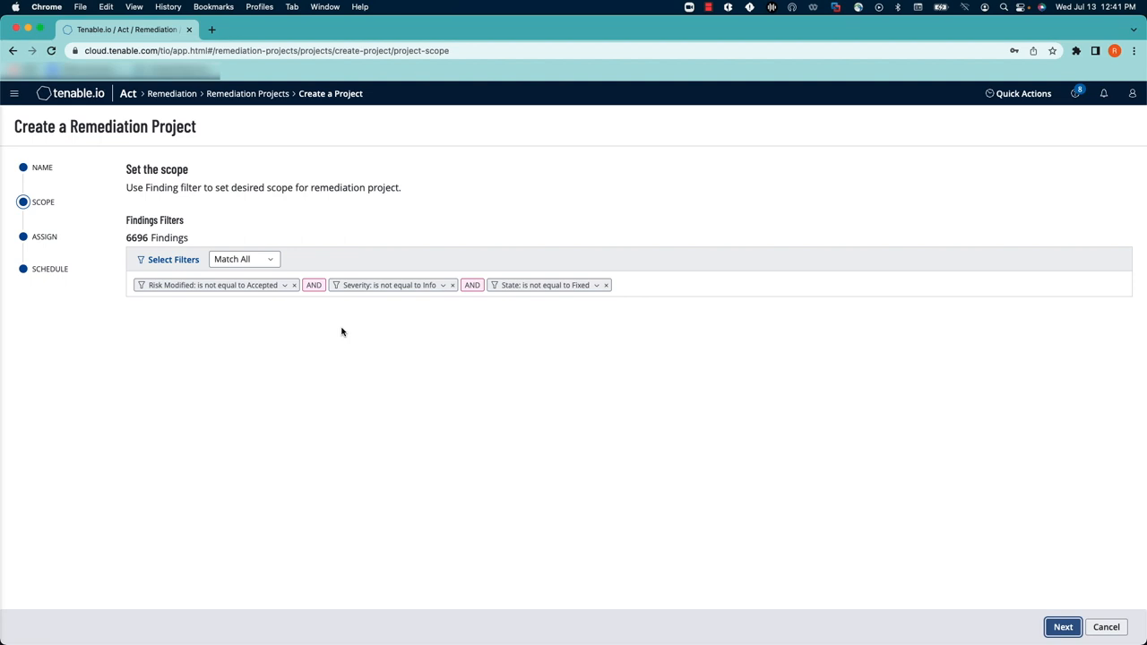
mouse_move(328, 336)
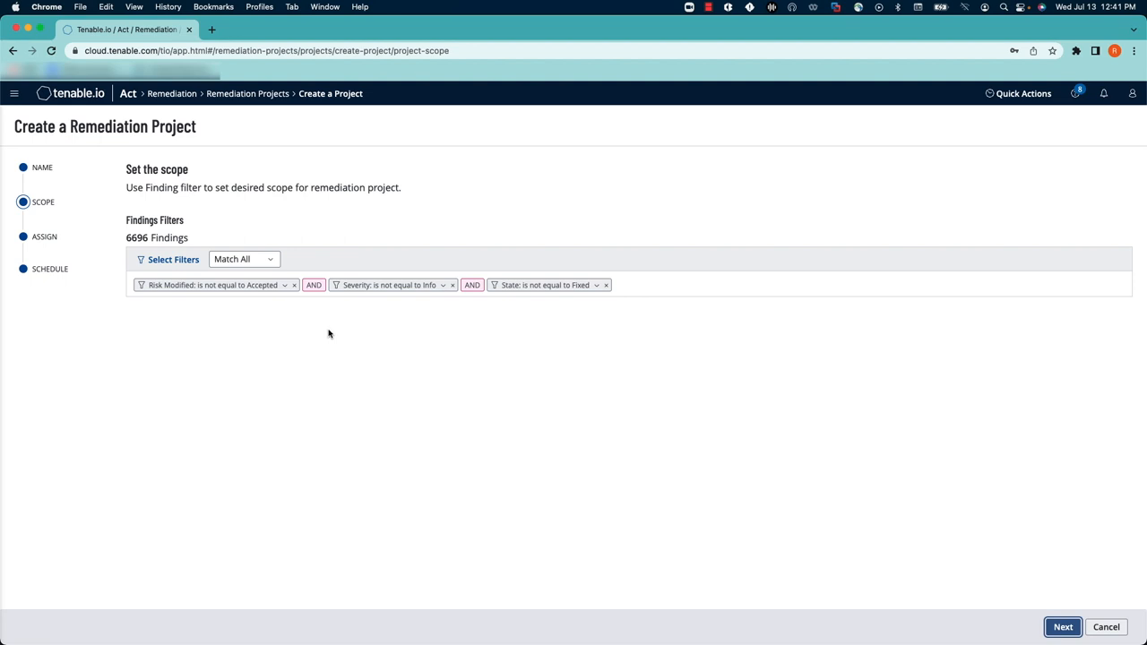
mouse_move(323, 332)
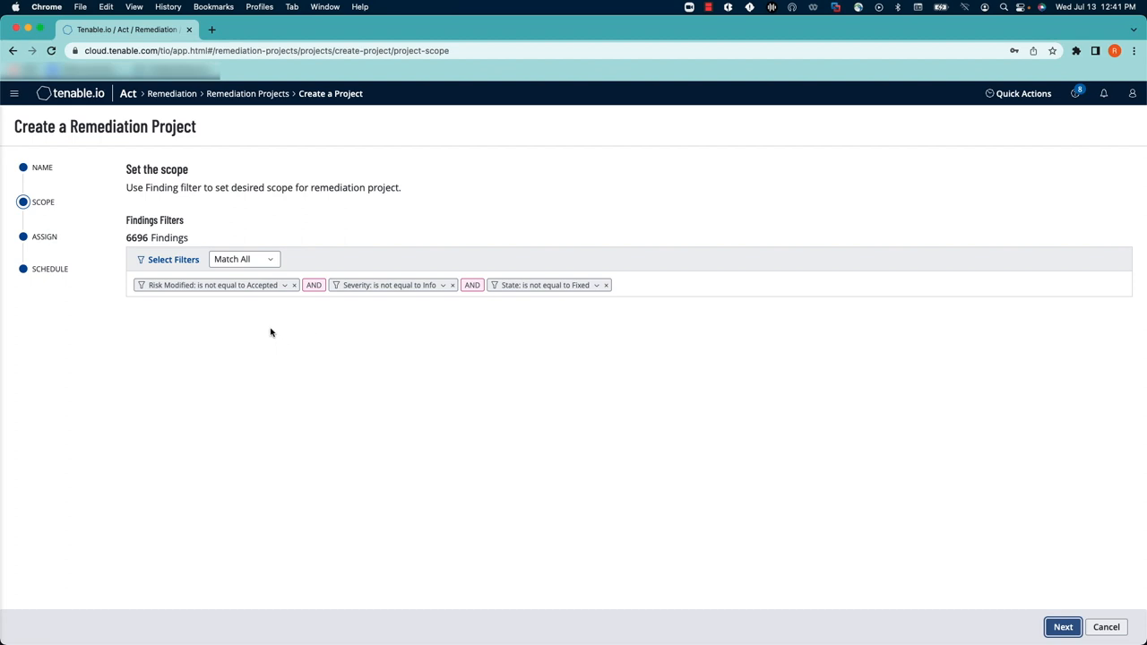
click(214, 285)
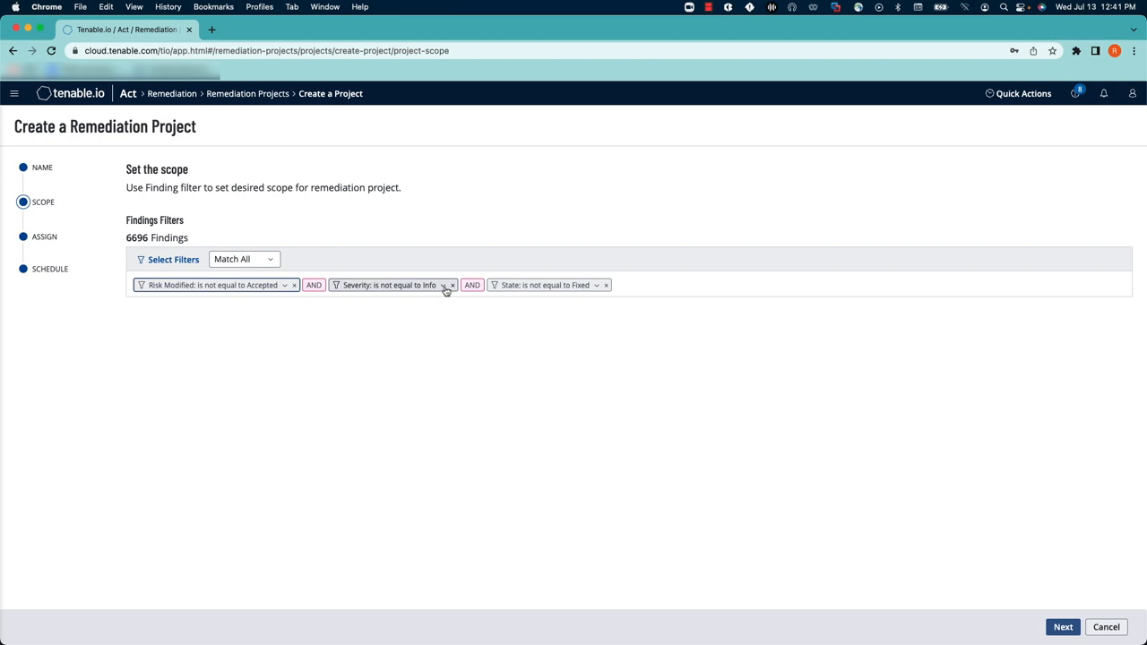
click(389, 285)
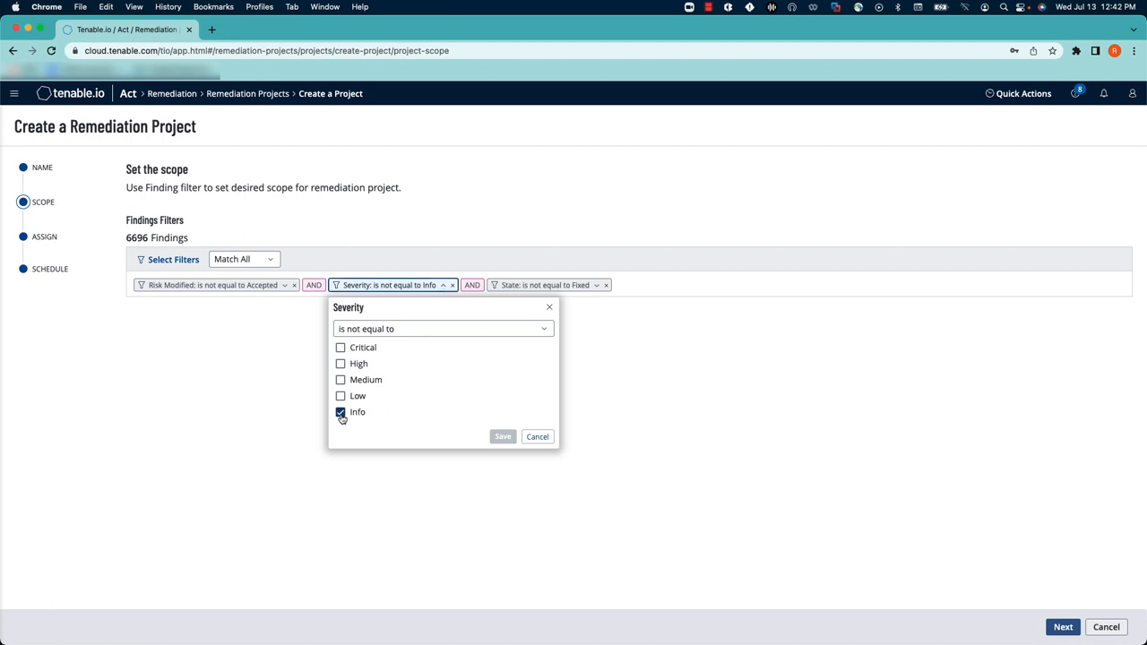
Set Severity 'is equal to' Critical and High and save, leaving 5107 findings in scope
click(442, 329)
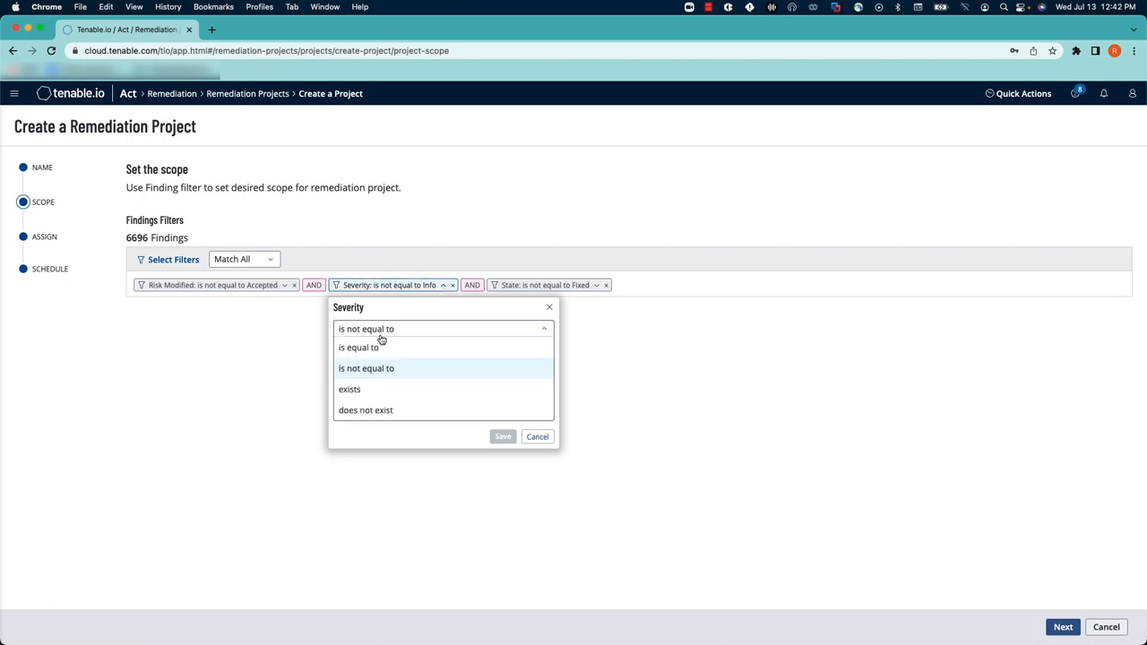
click(358, 347)
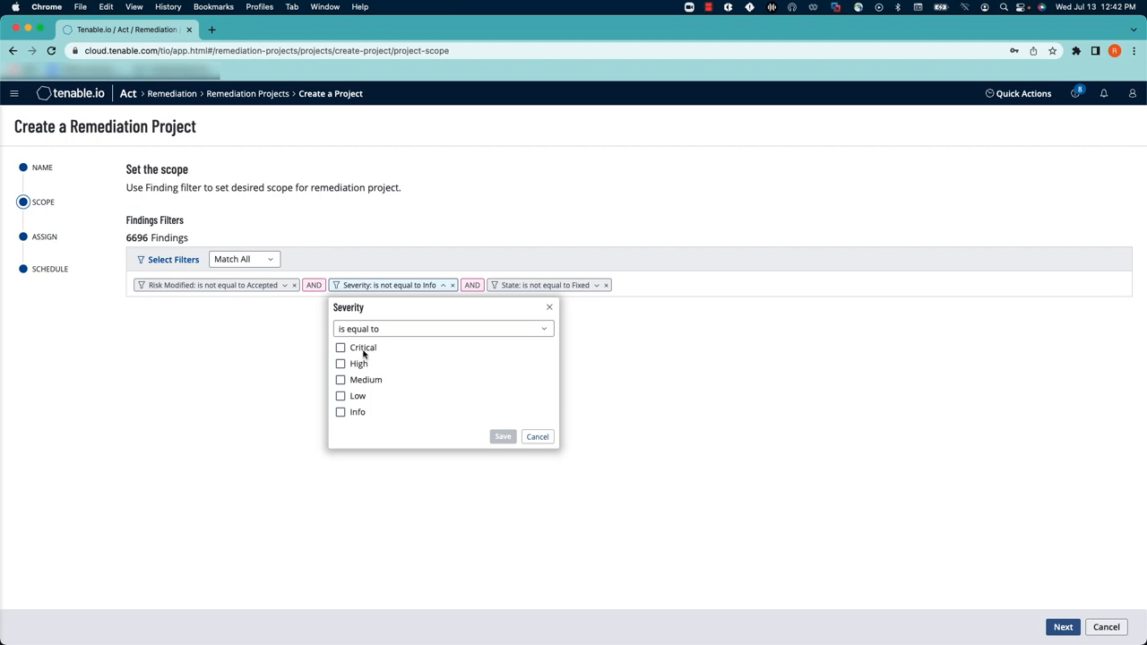
click(341, 348)
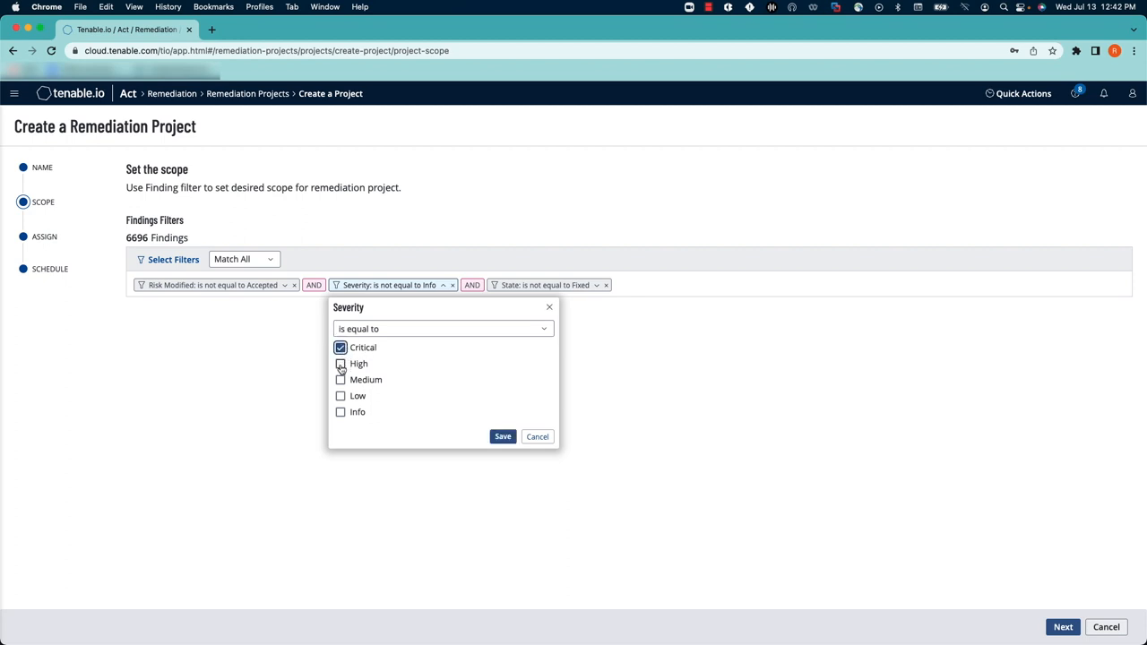
click(340, 364)
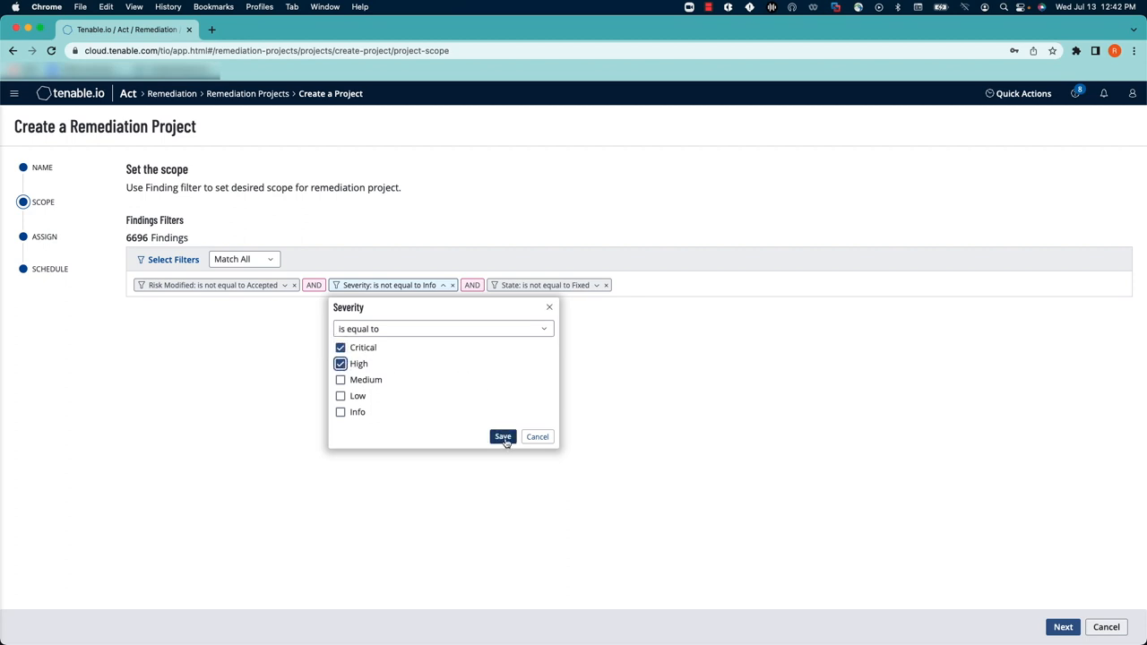
click(502, 437)
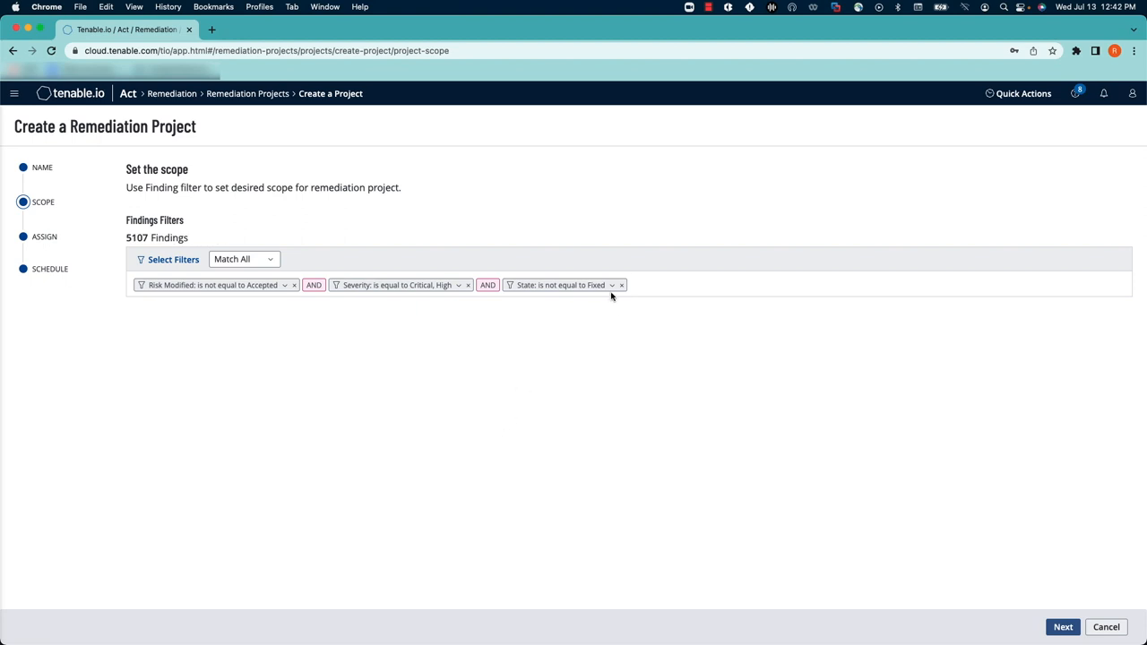
click(559, 285)
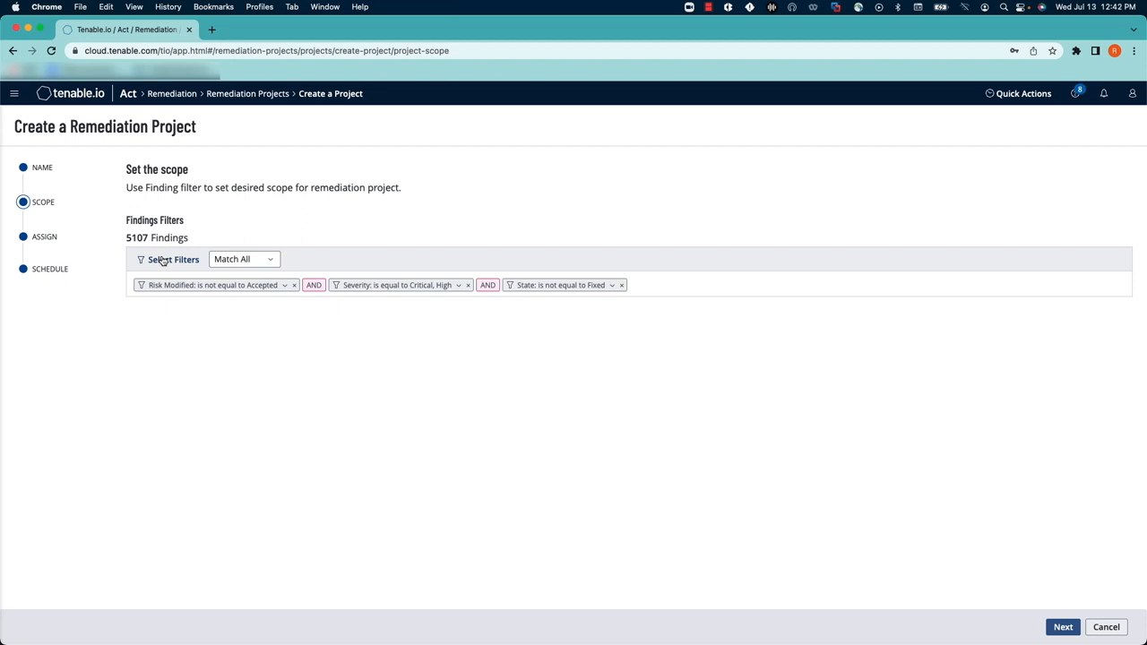
mouse_move(161, 260)
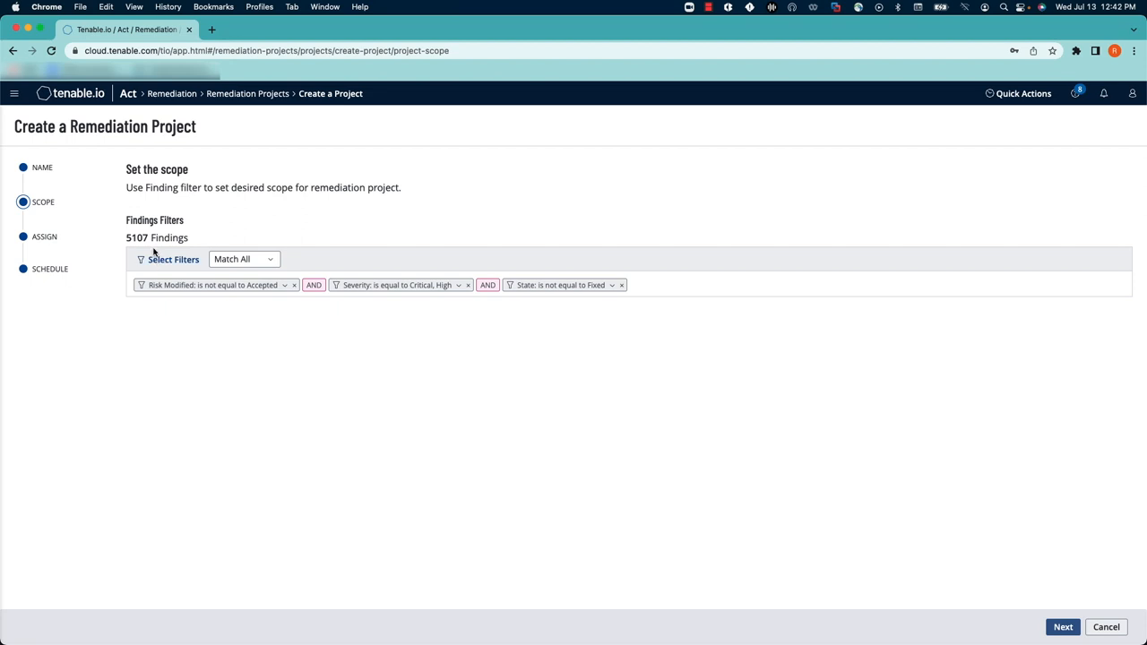
mouse_move(140, 243)
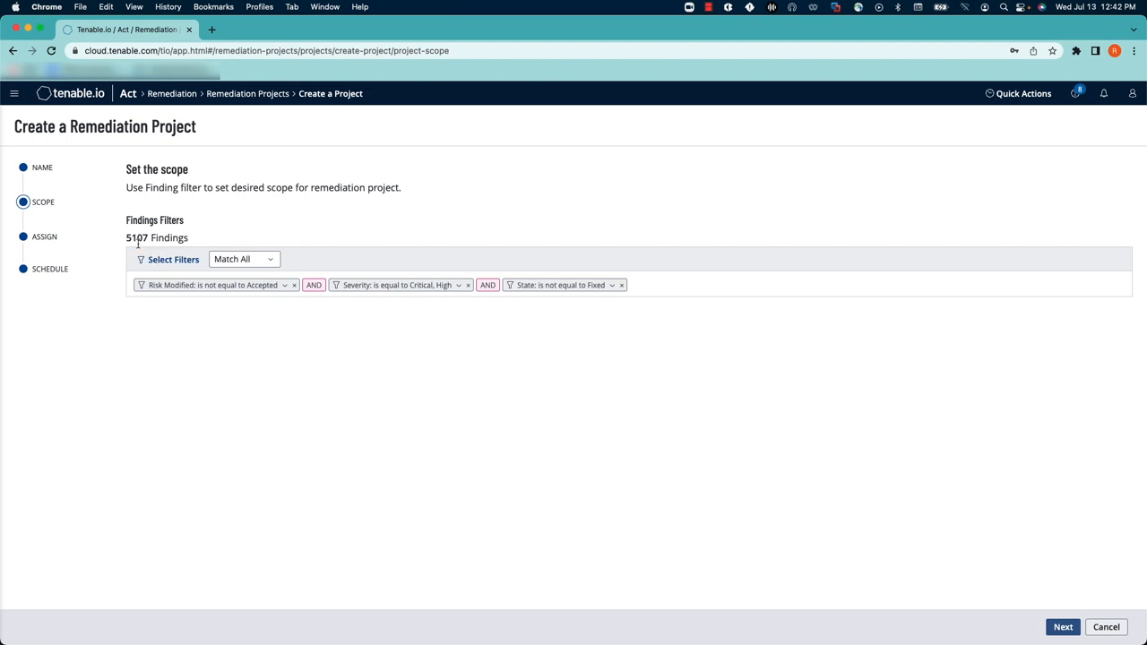
double_click(136, 237)
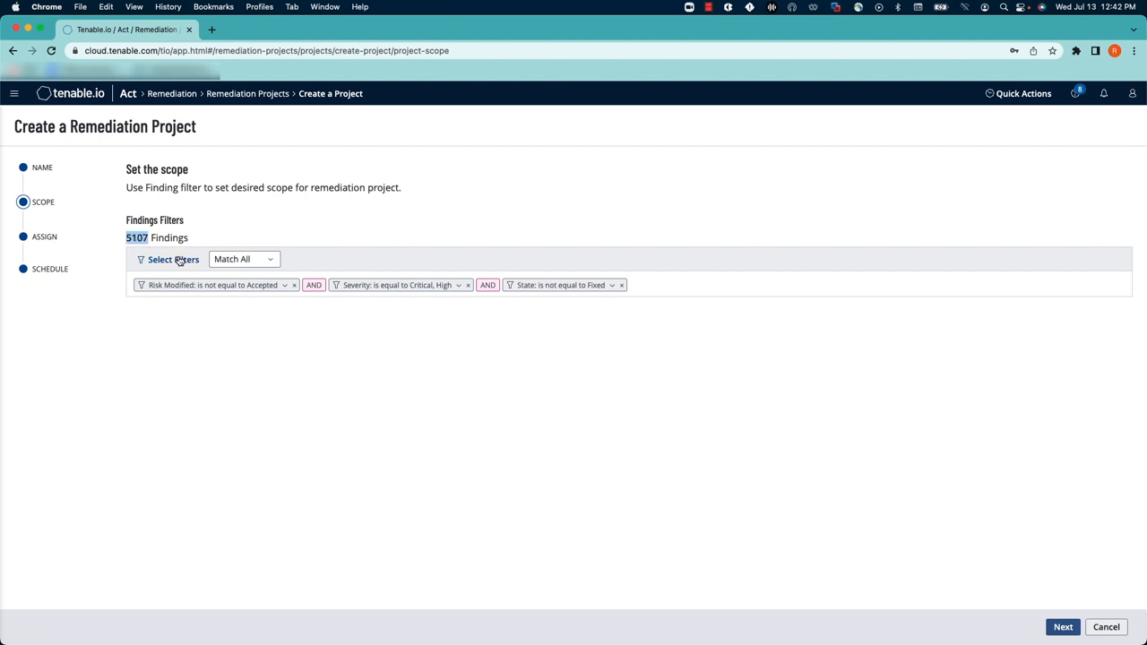
Add and save an IPv4 Address filter narrowing the scope to 129 findings, then continue to Assign
click(172, 258)
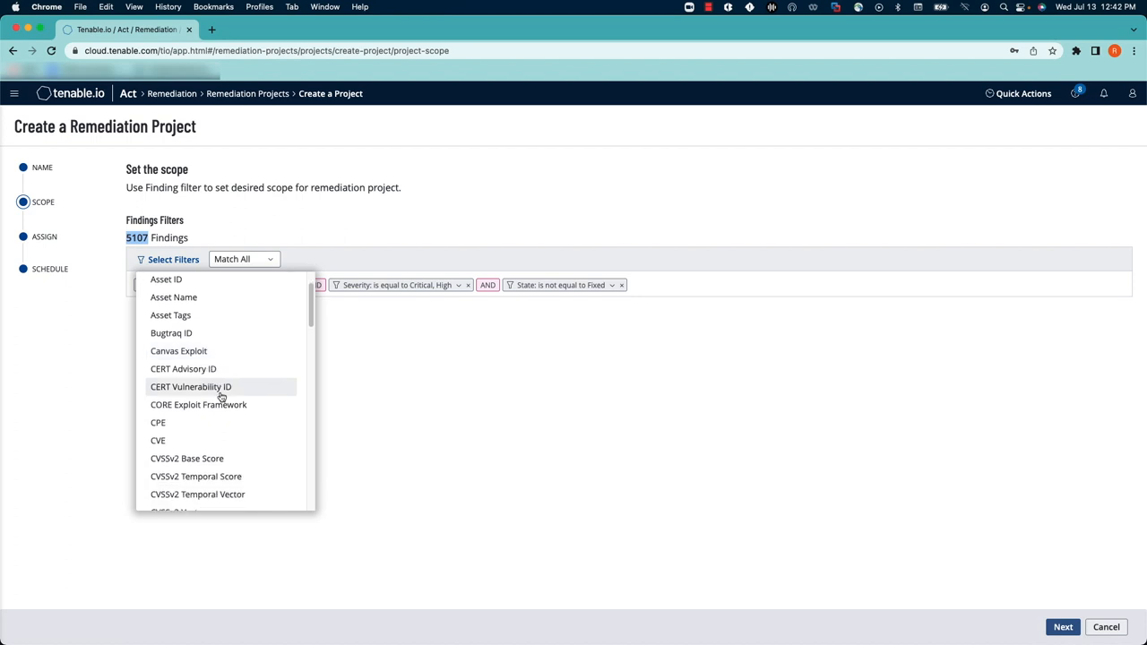
scroll(down, 3)
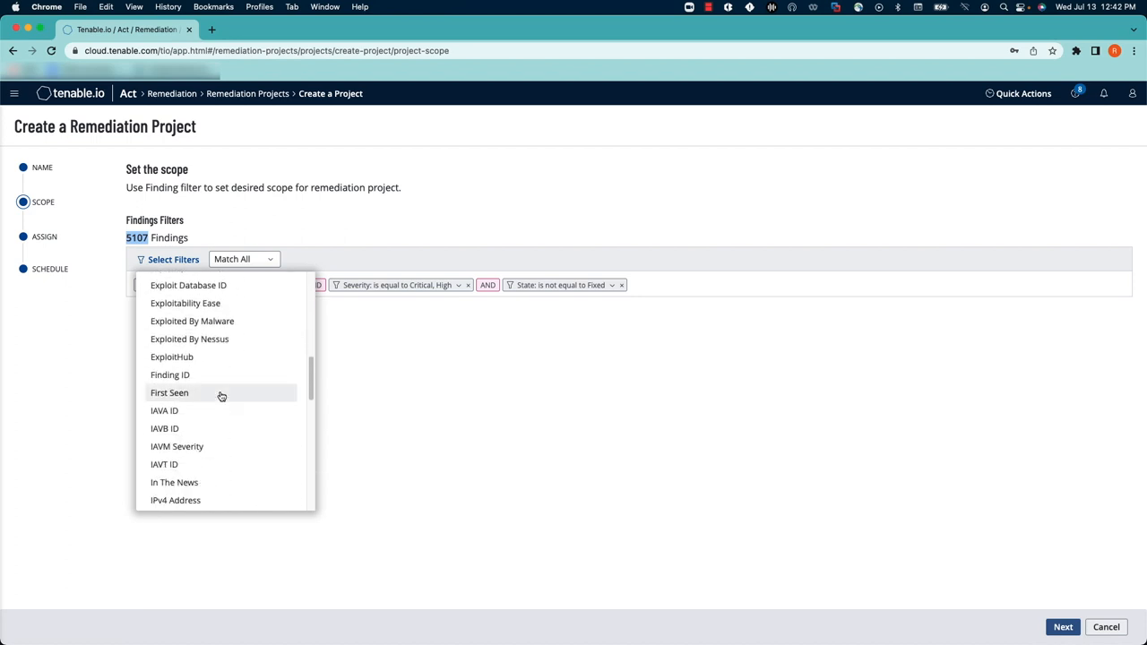
scroll(down, 3)
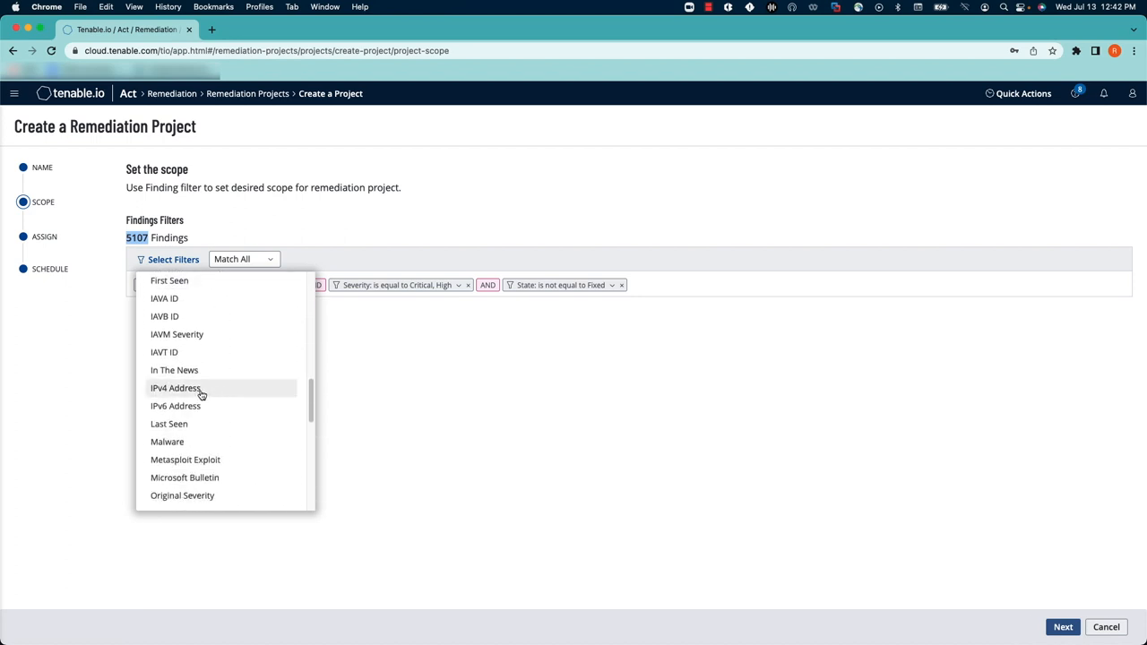
click(176, 387)
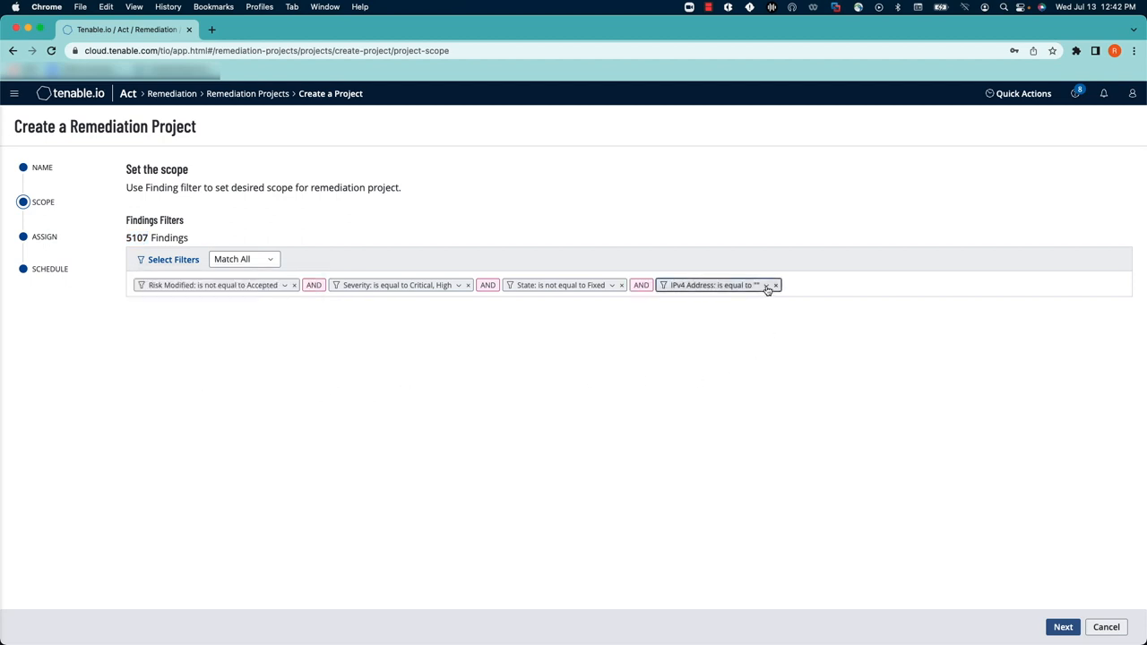
click(713, 285)
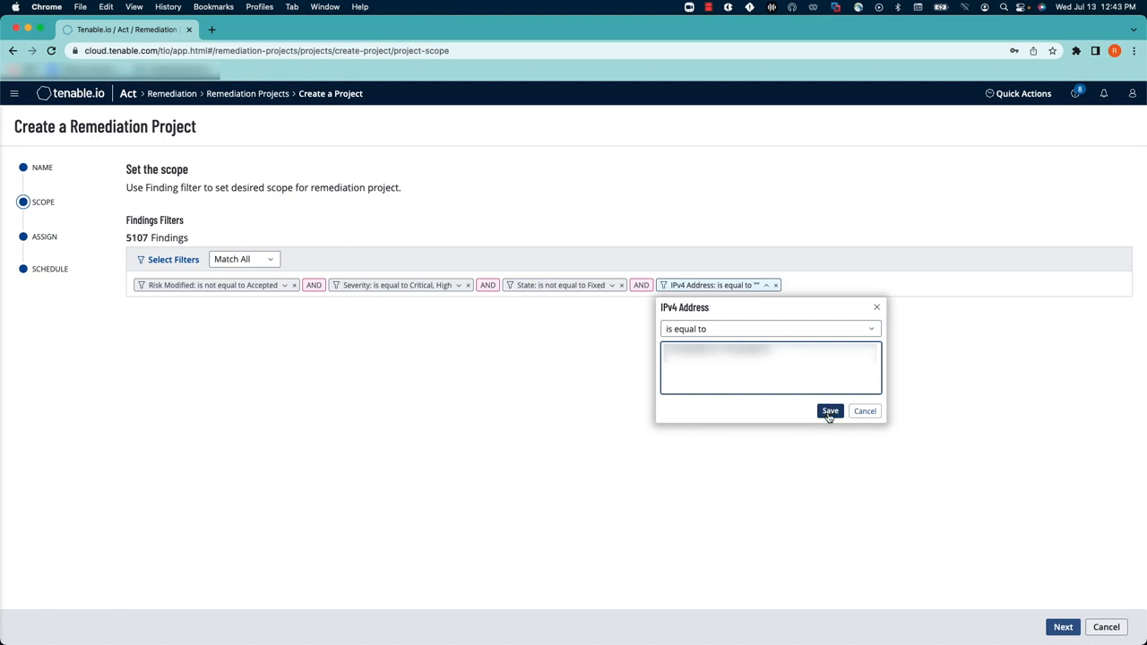
click(828, 410)
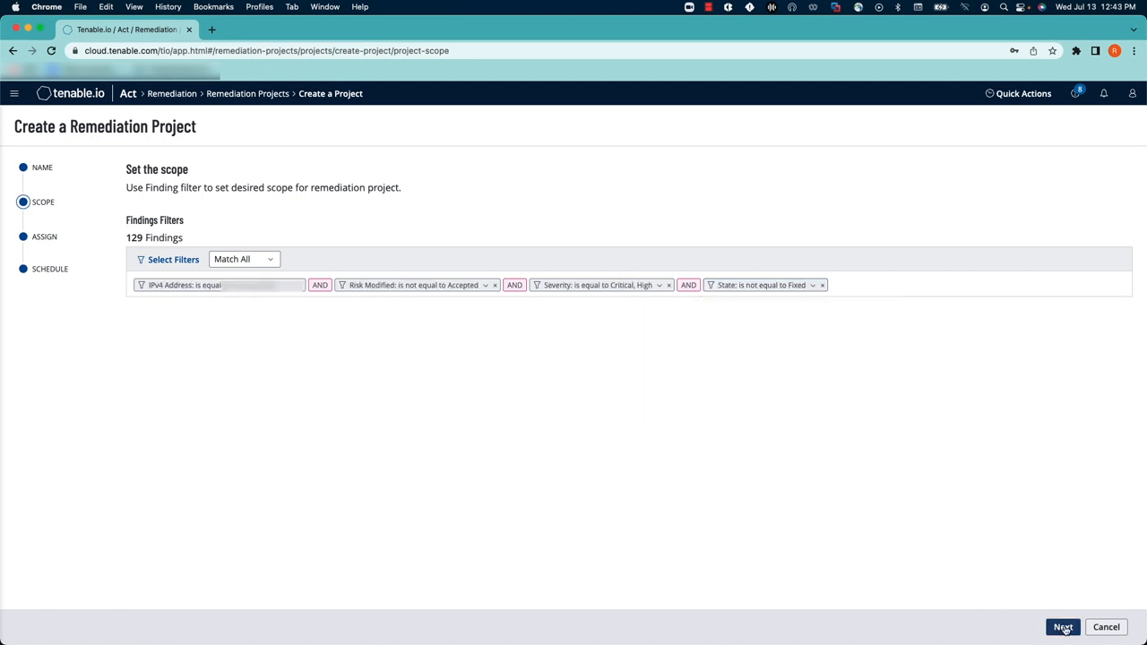
click(1063, 627)
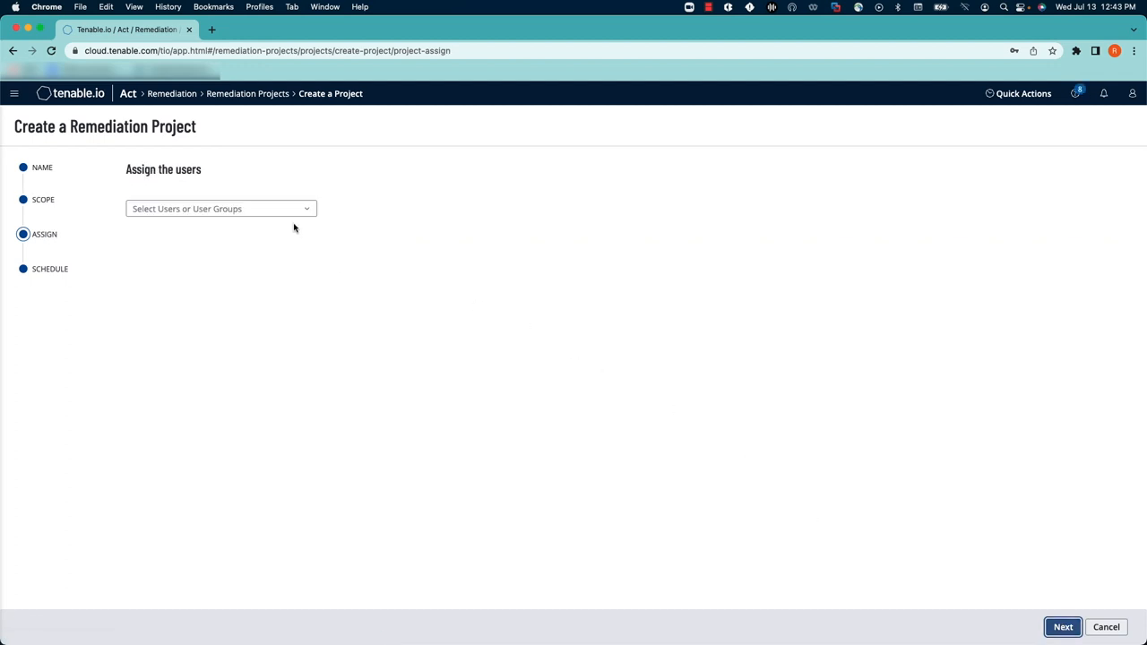
Assign a user from the Users or User Groups list and continue to scheduling
click(218, 208)
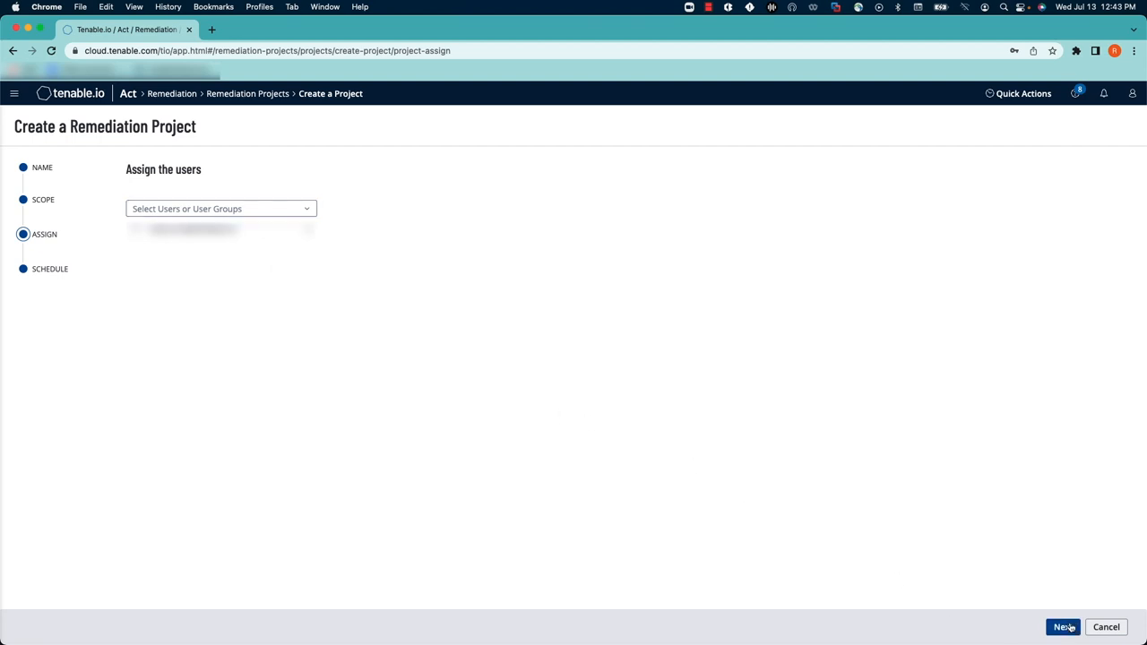
click(1064, 627)
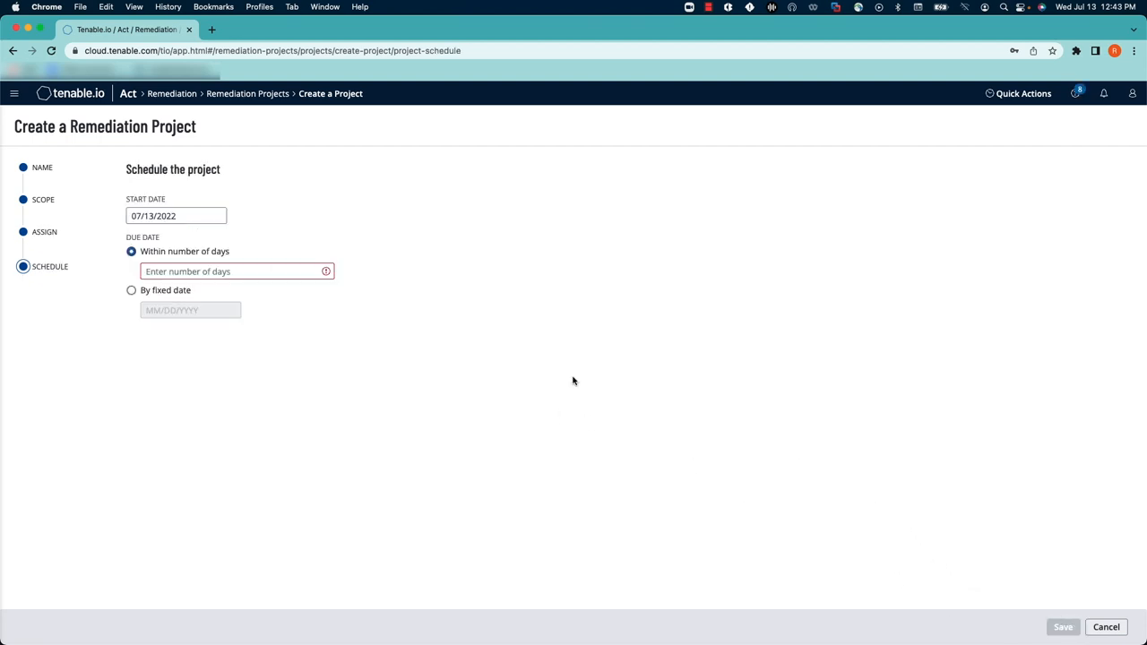
mouse_move(541, 381)
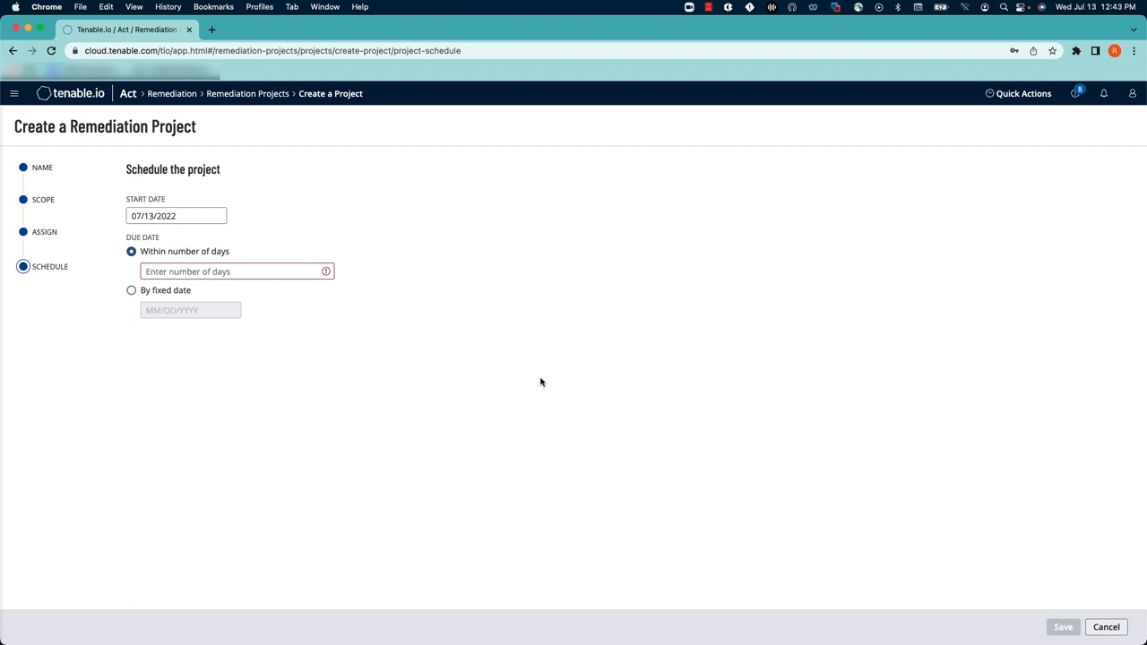
mouse_move(181, 301)
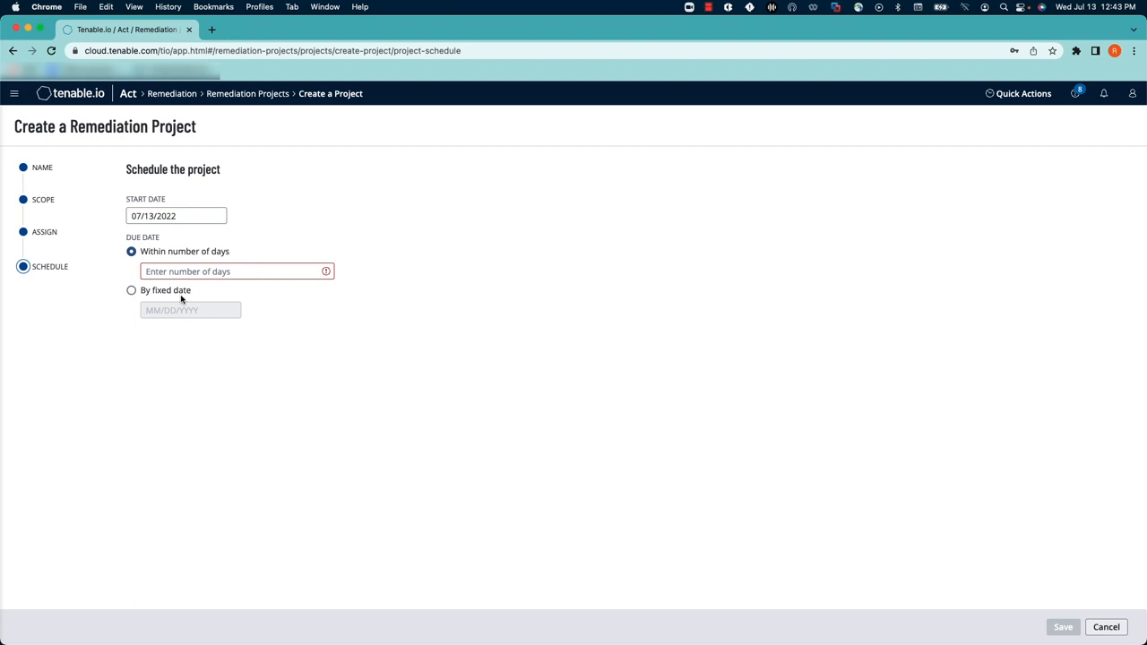
Schedule by fixed date 07/31/2022 and save, creating Test Project as Pending
click(132, 290)
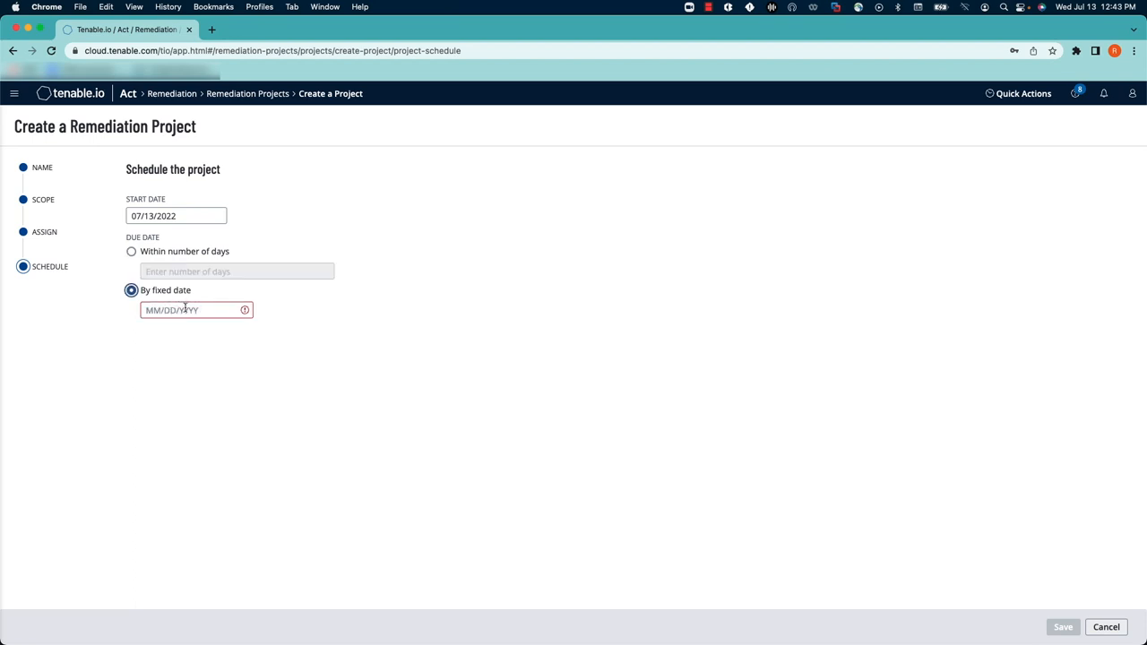
click(188, 310)
text(07/31/2022)
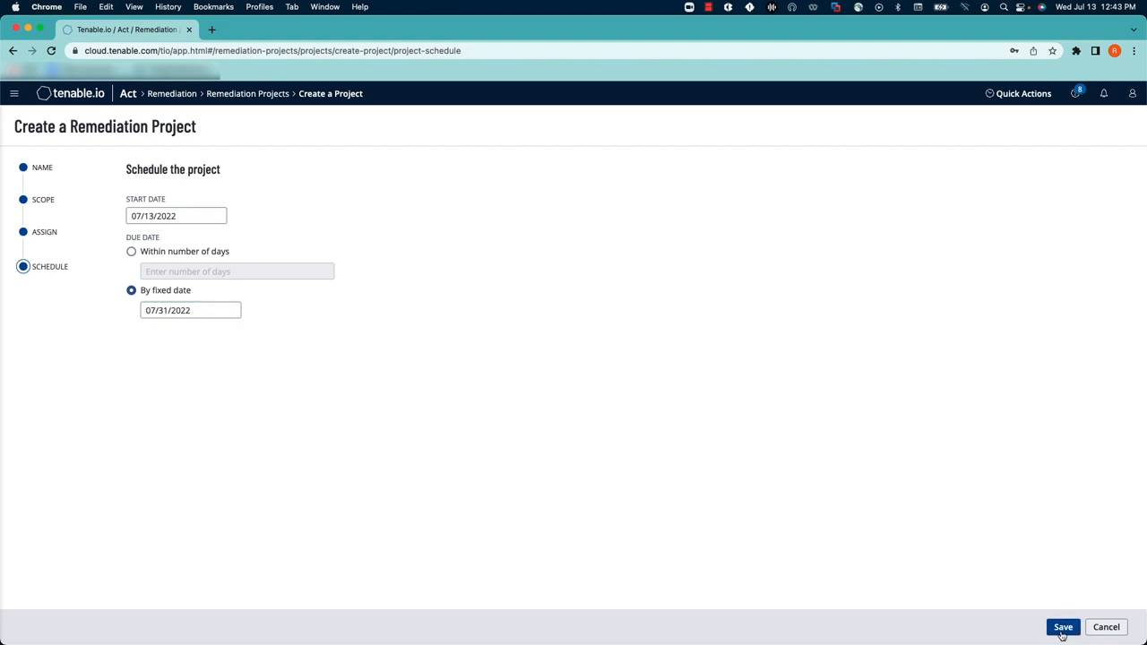
click(1063, 627)
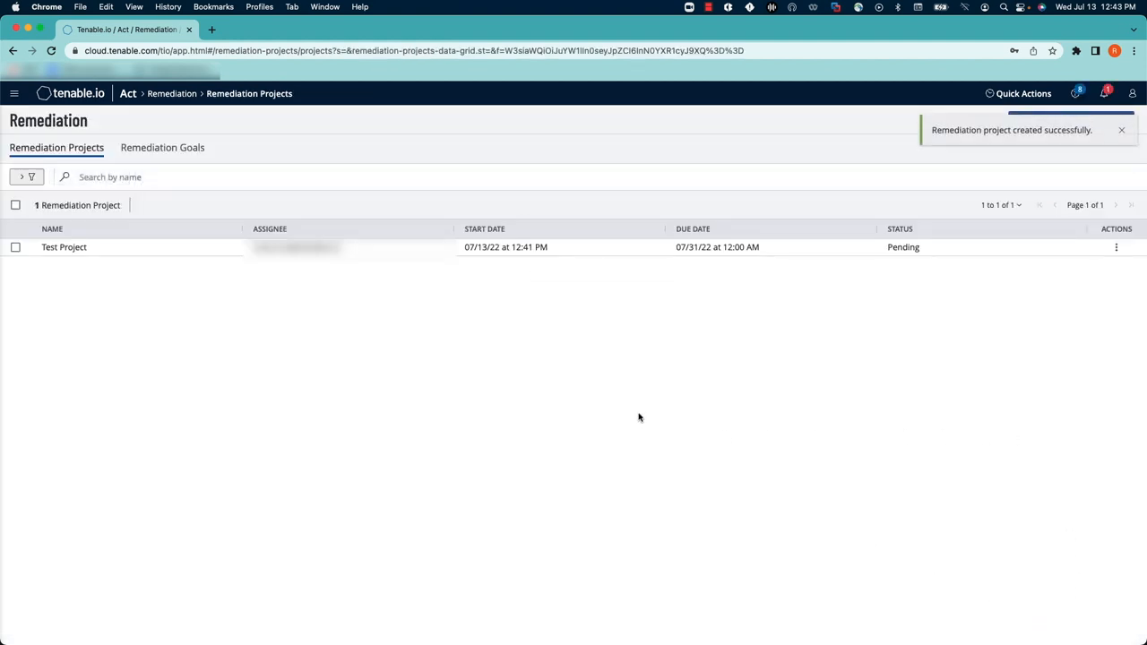
mouse_move(861, 396)
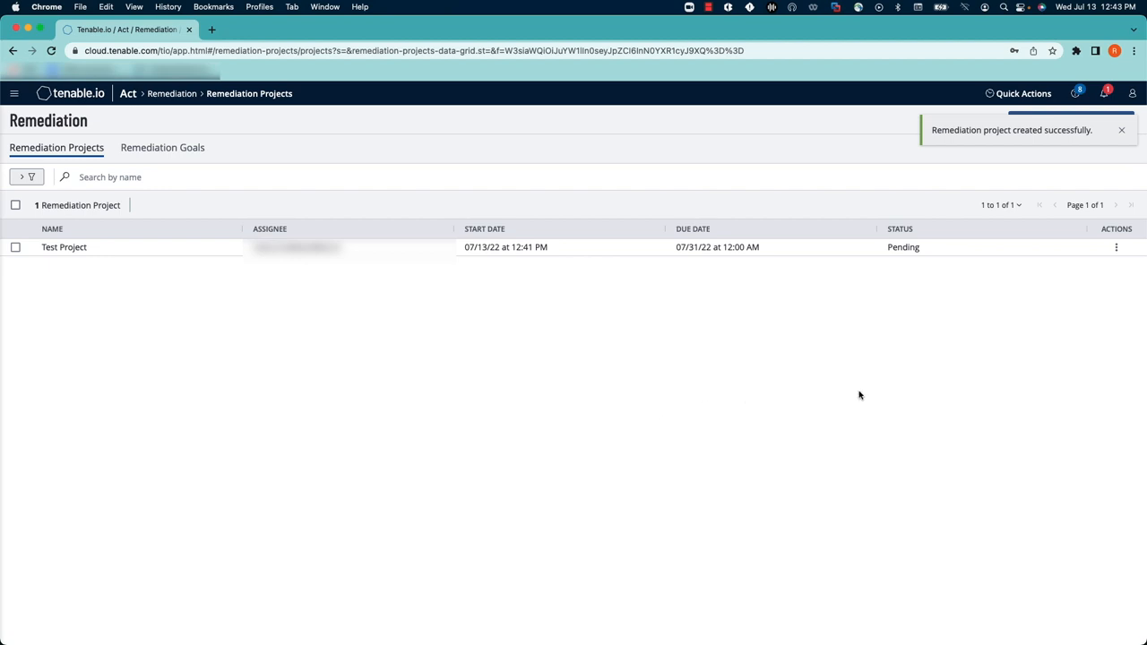
Activate Test Project from its row Actions menu so its status becomes Active
click(1117, 247)
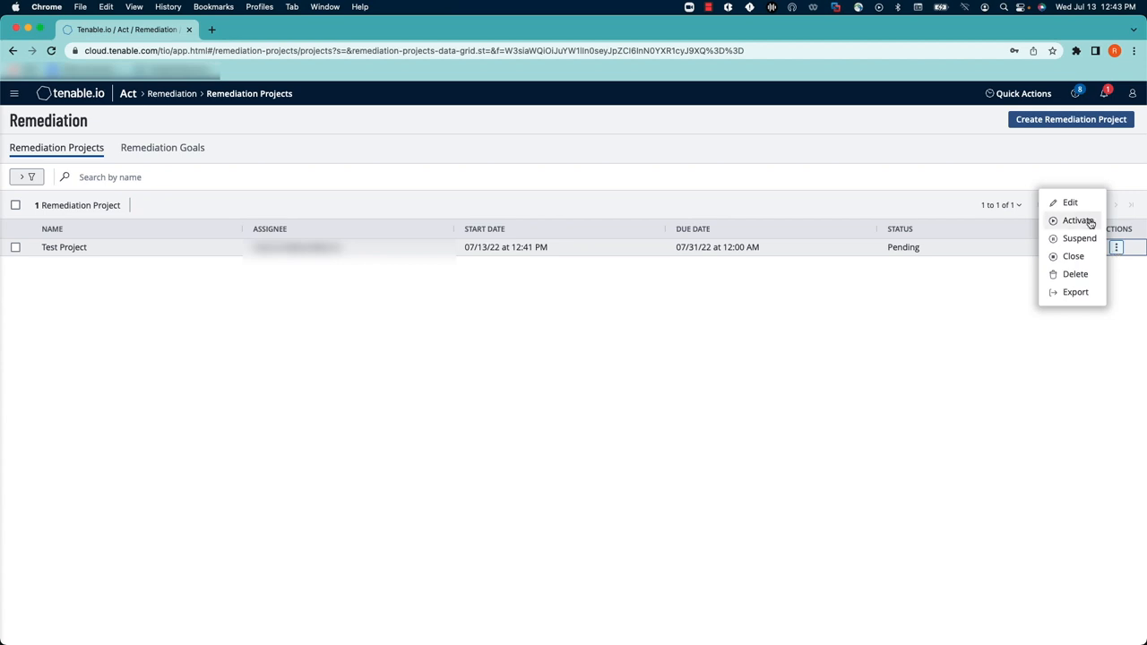
click(1079, 220)
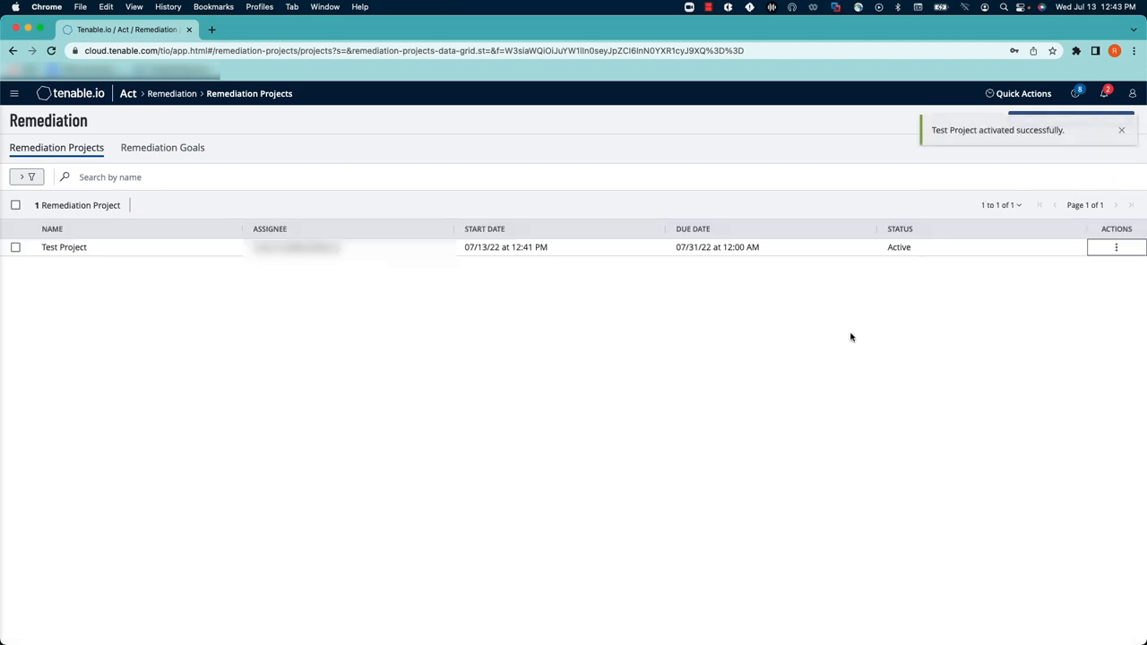
mouse_move(584, 353)
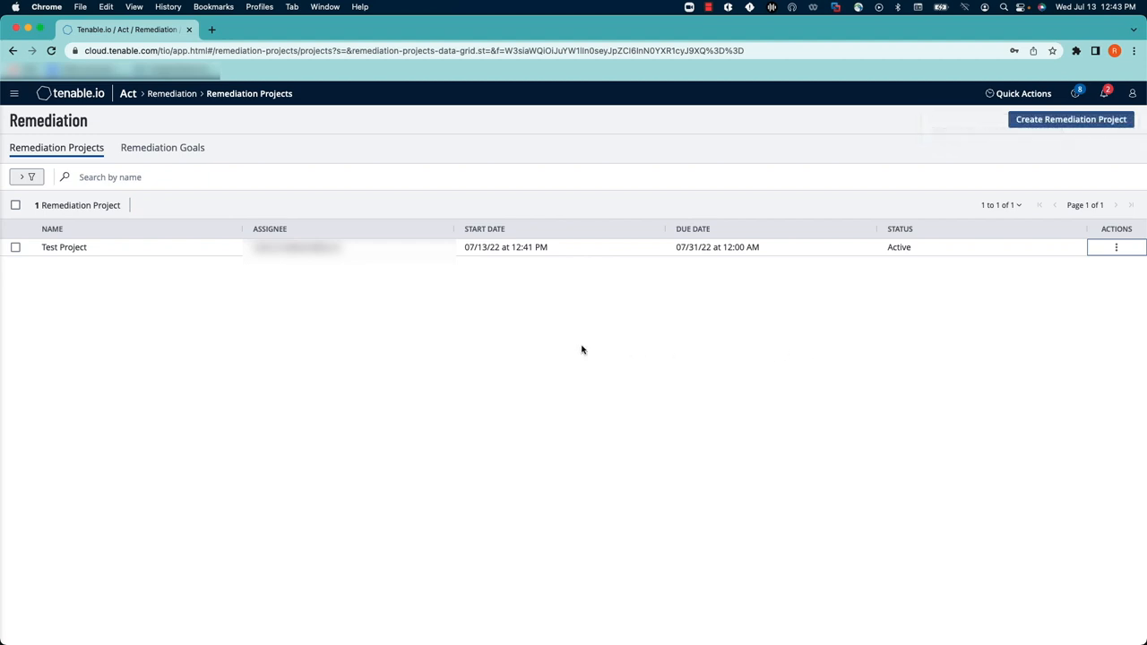
mouse_move(65, 247)
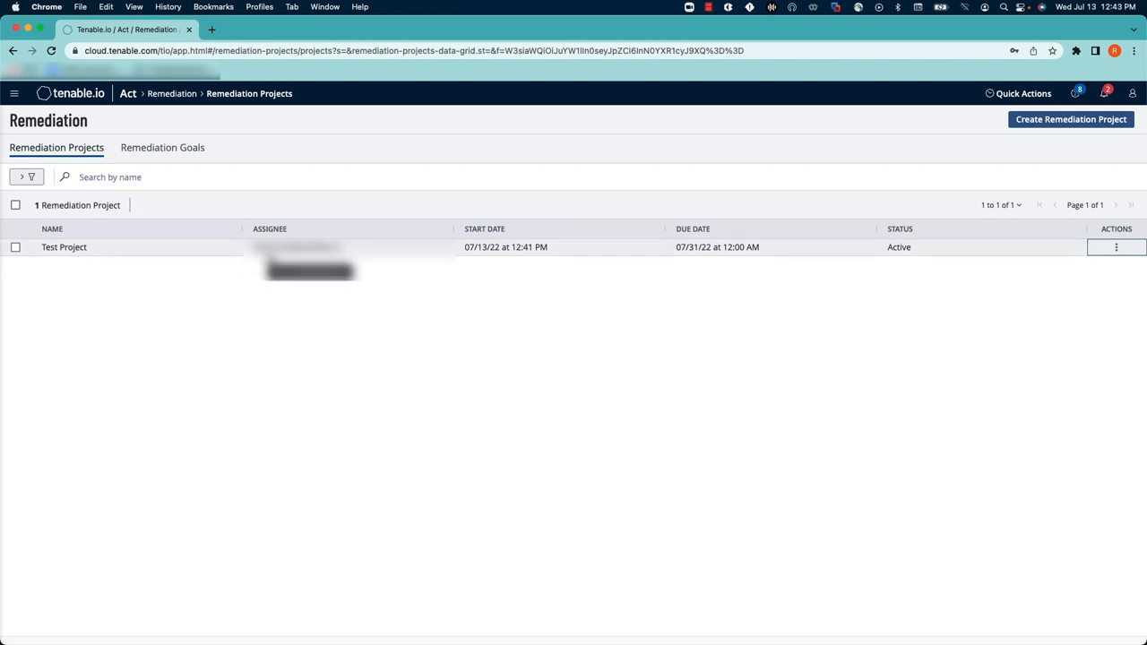
mouse_move(64, 247)
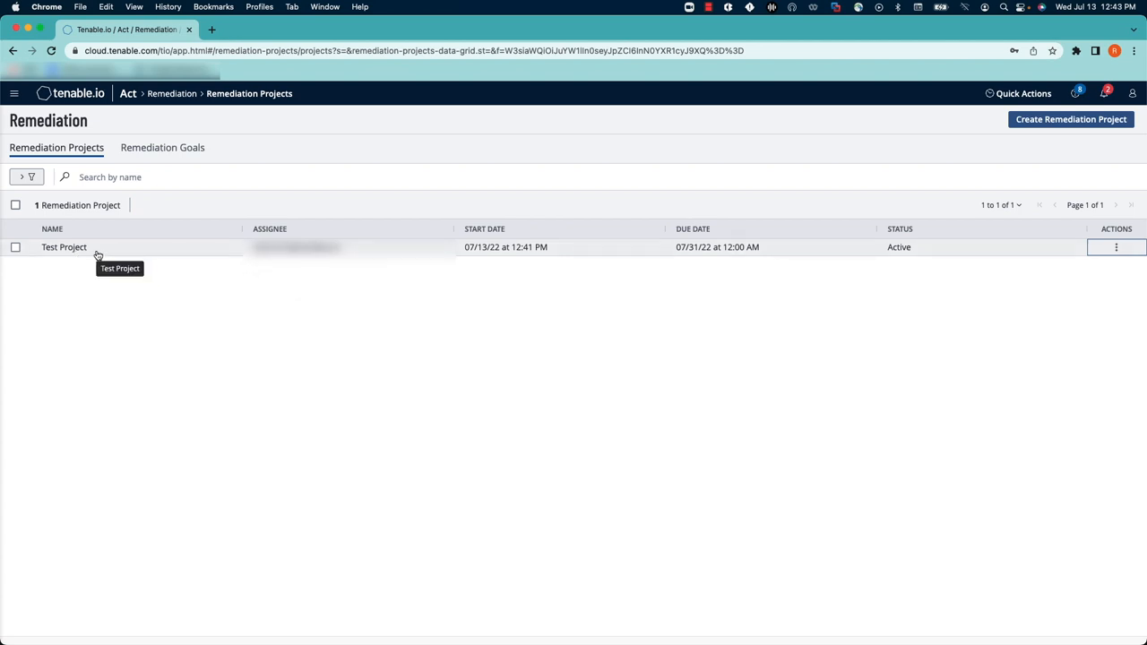
click(64, 248)
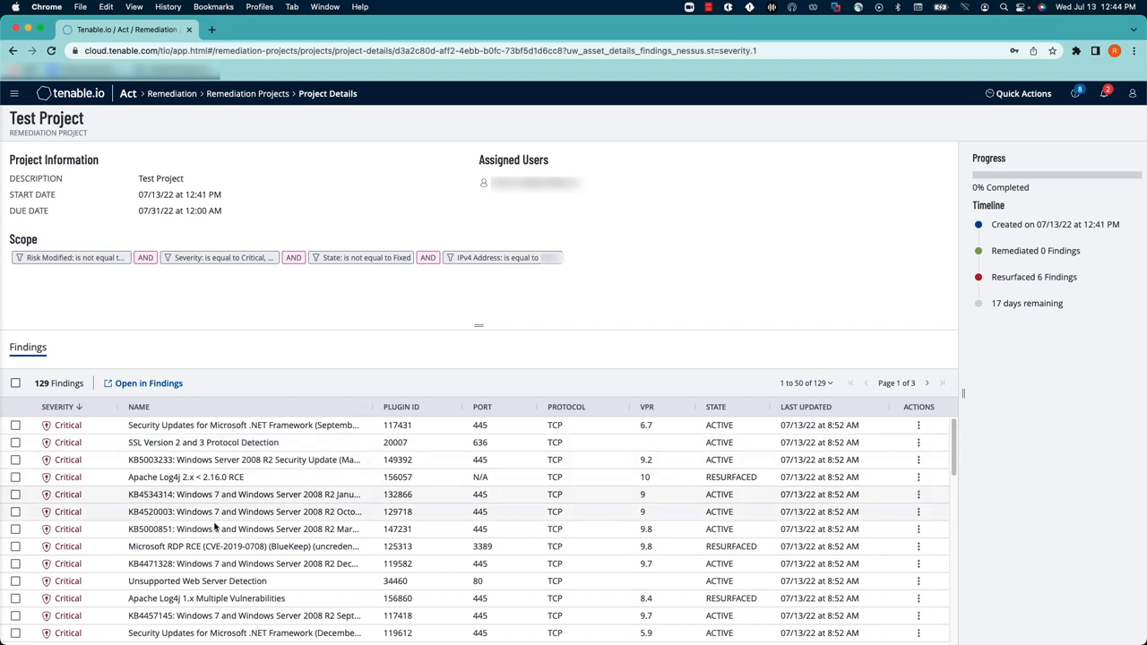
mouse_move(754, 366)
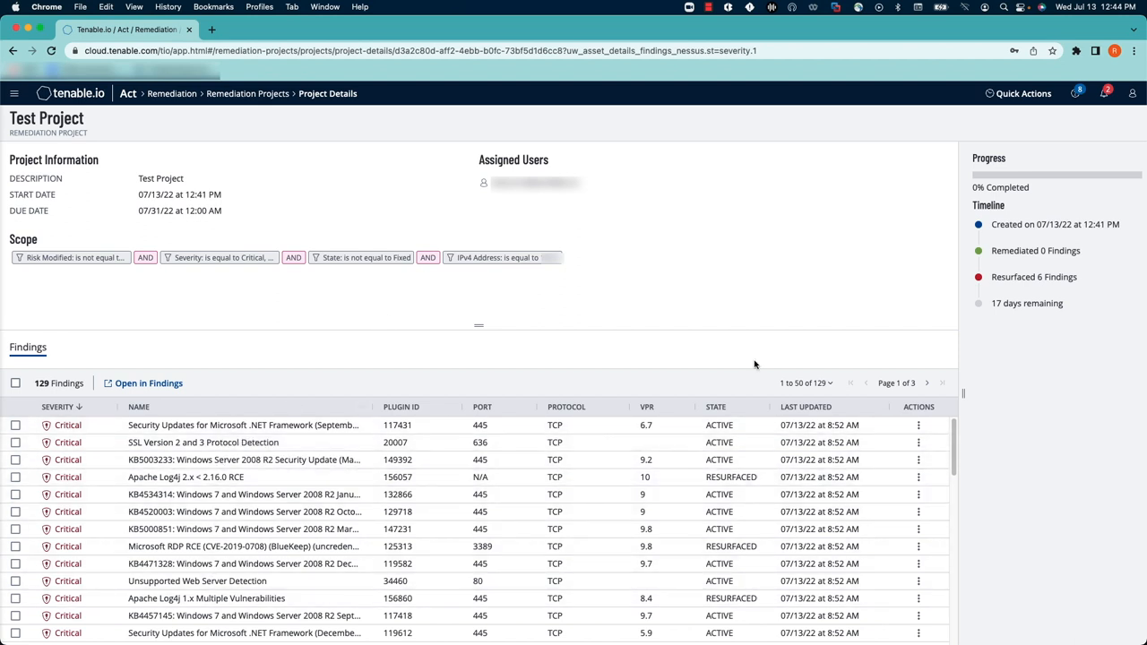
mouse_move(920, 241)
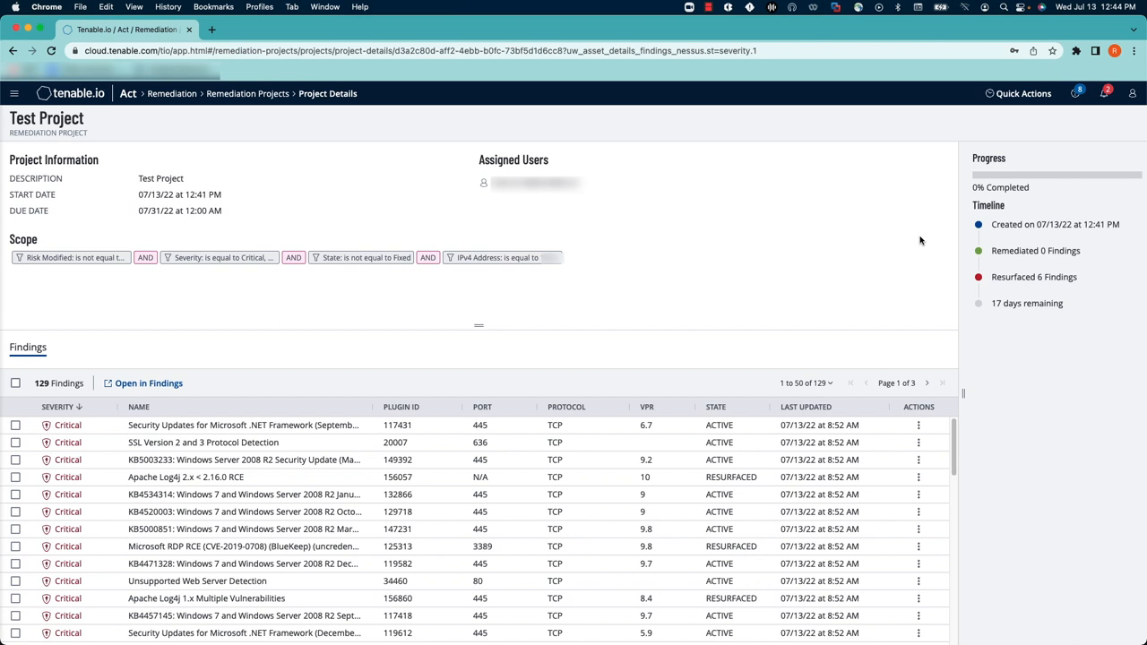
mouse_move(1086, 247)
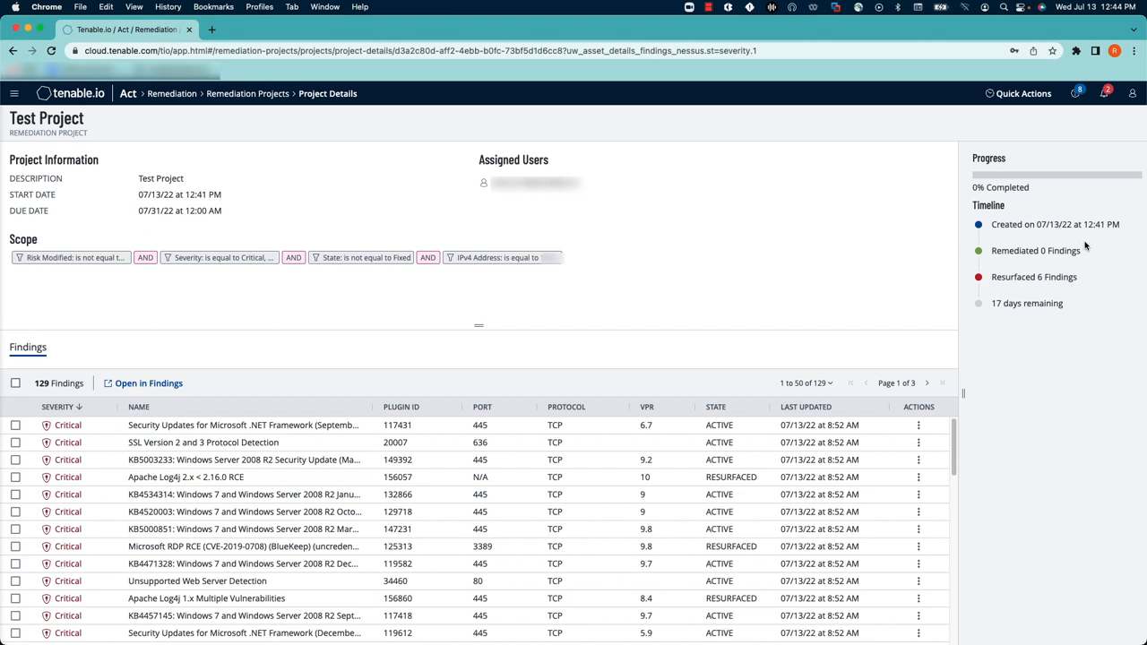
mouse_move(1074, 260)
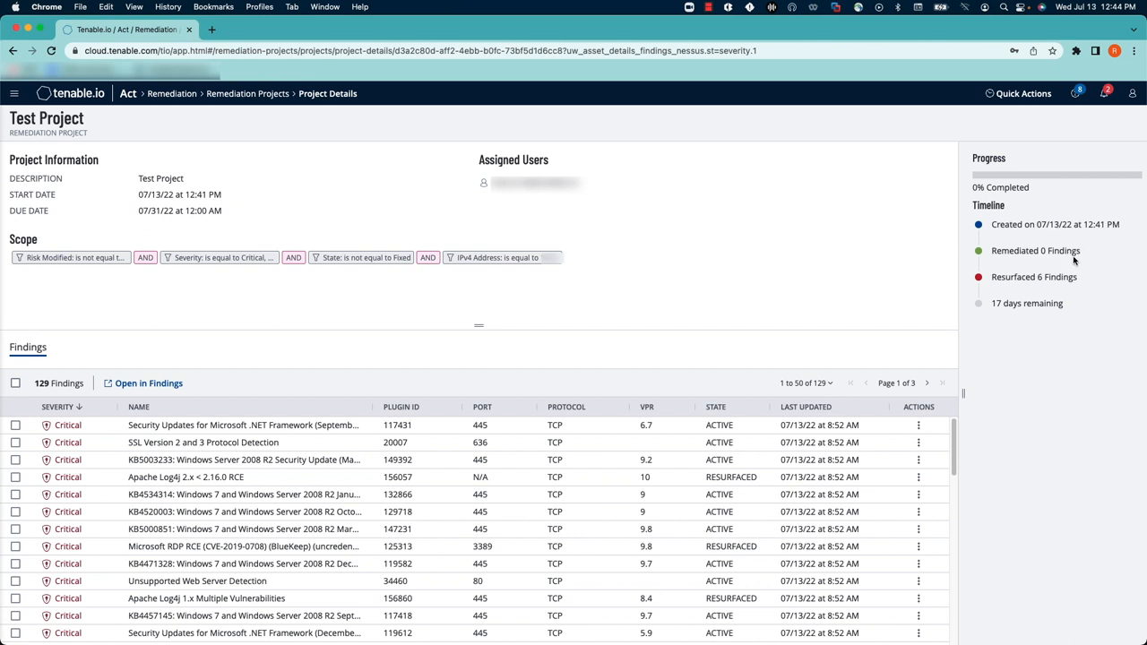
mouse_move(1074, 276)
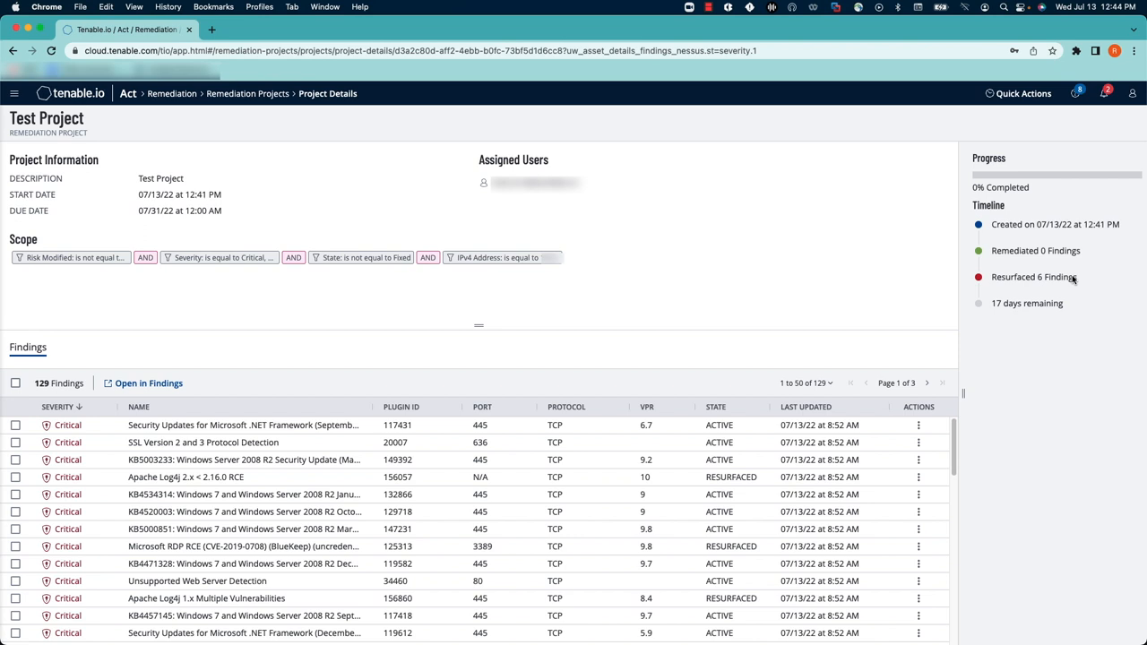
mouse_move(1029, 312)
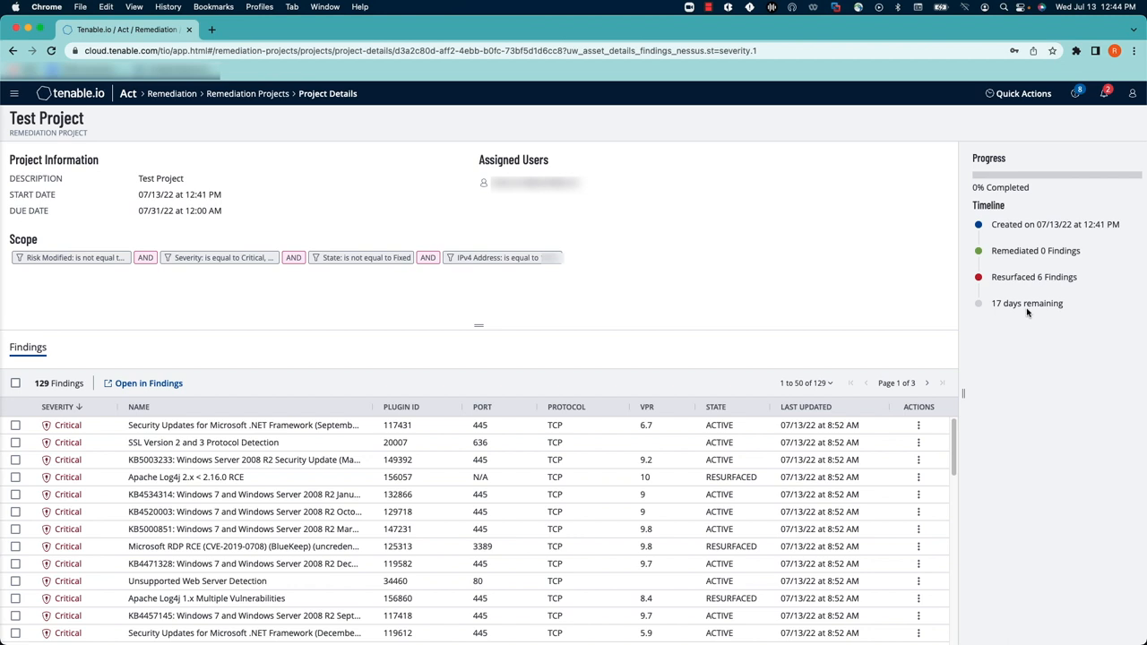
mouse_move(1000, 182)
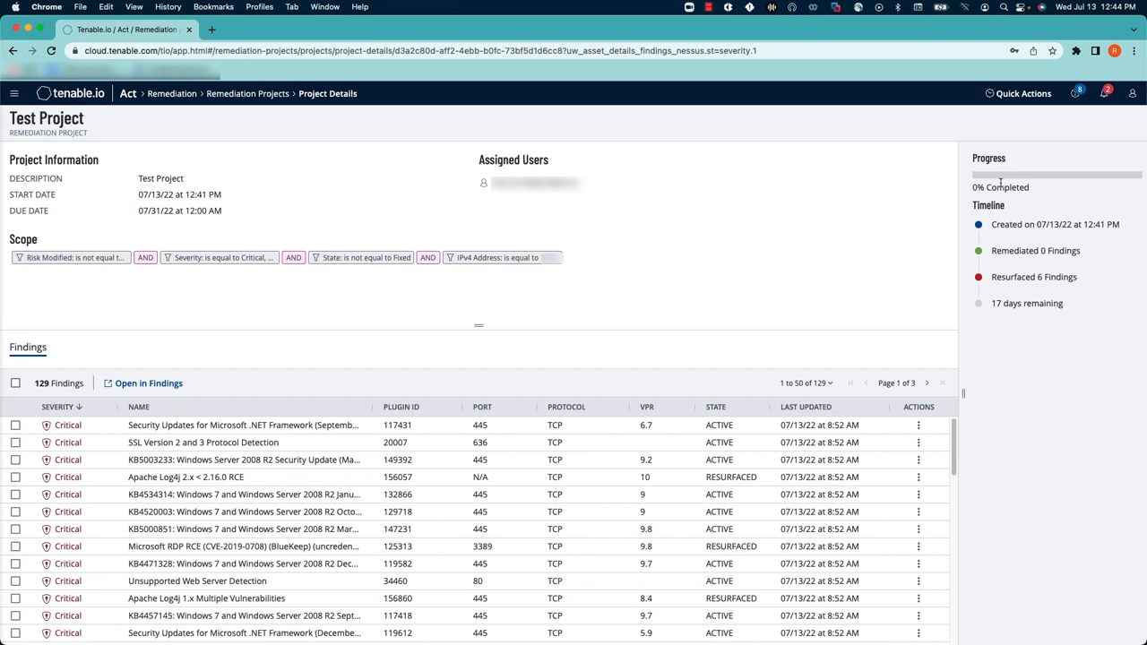
mouse_move(1043, 185)
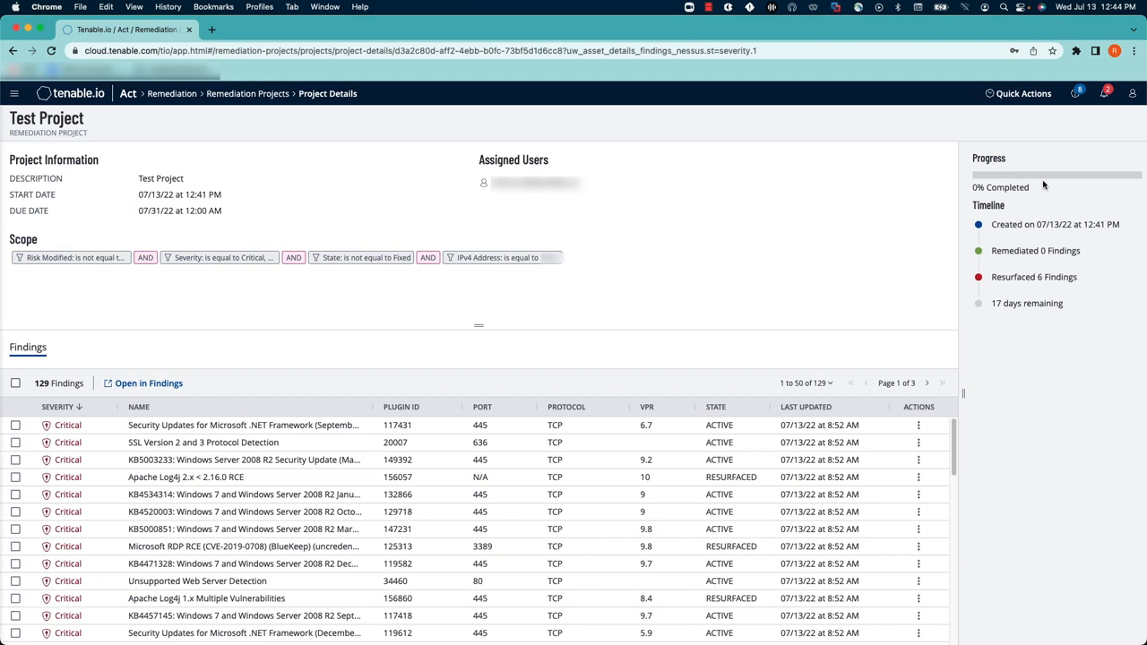
mouse_move(1043, 250)
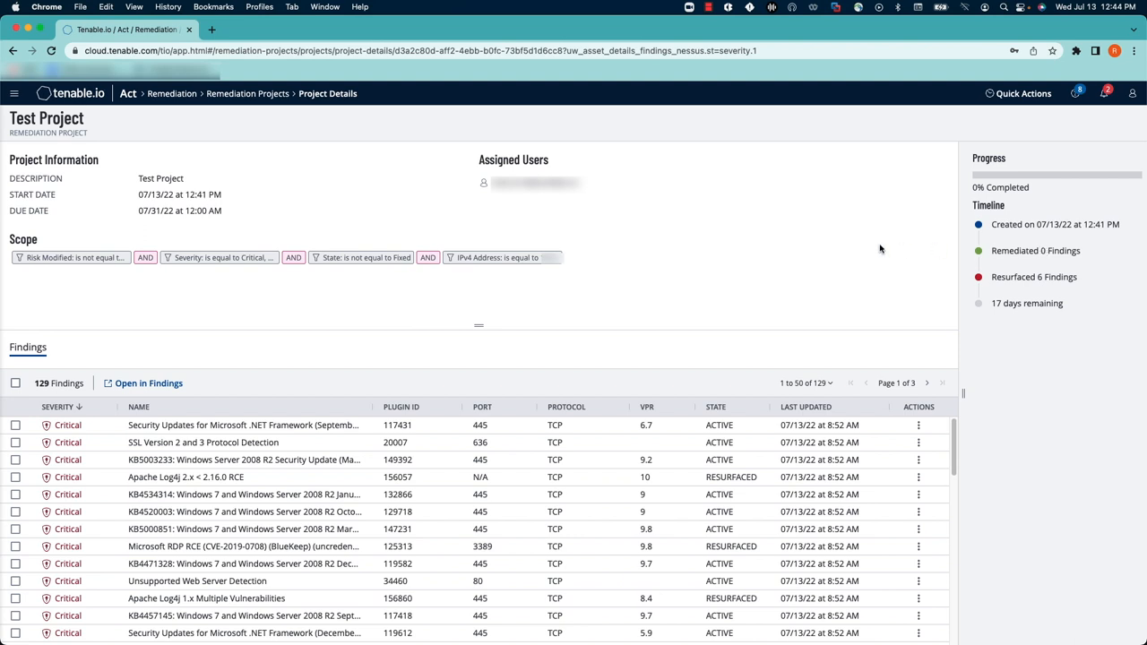
mouse_move(247, 93)
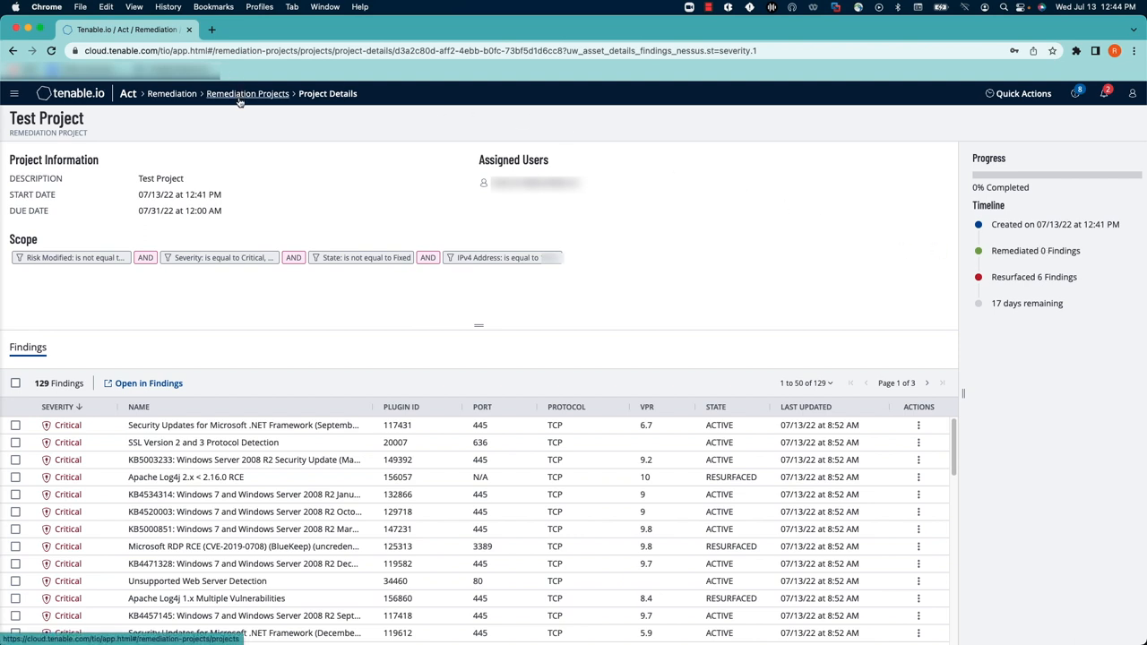
click(247, 93)
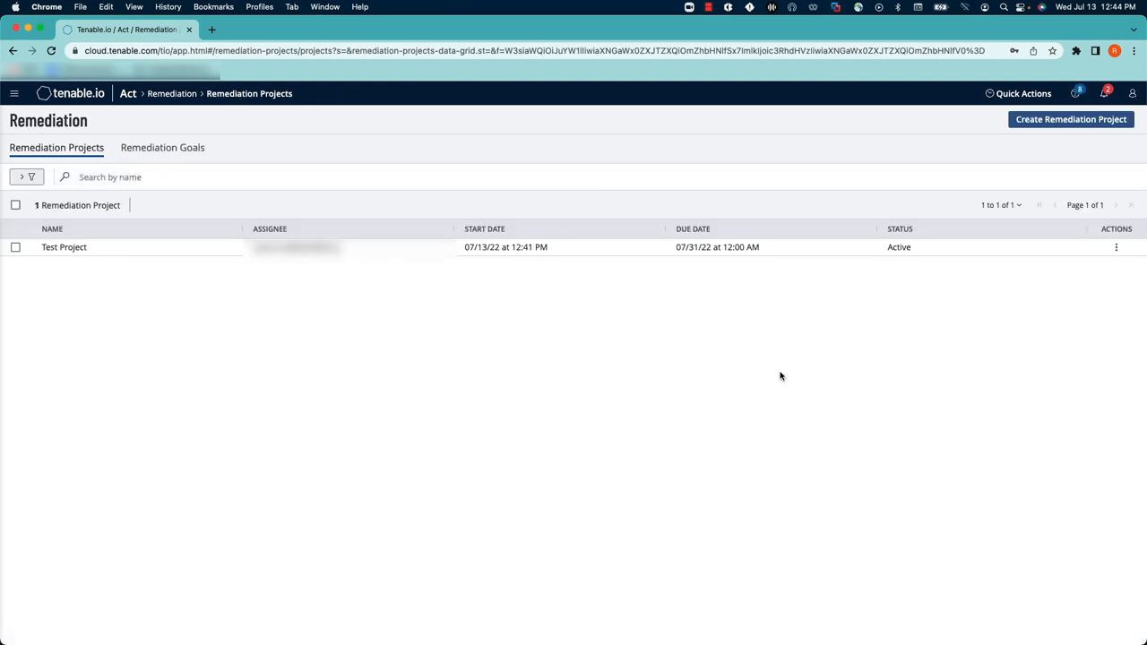